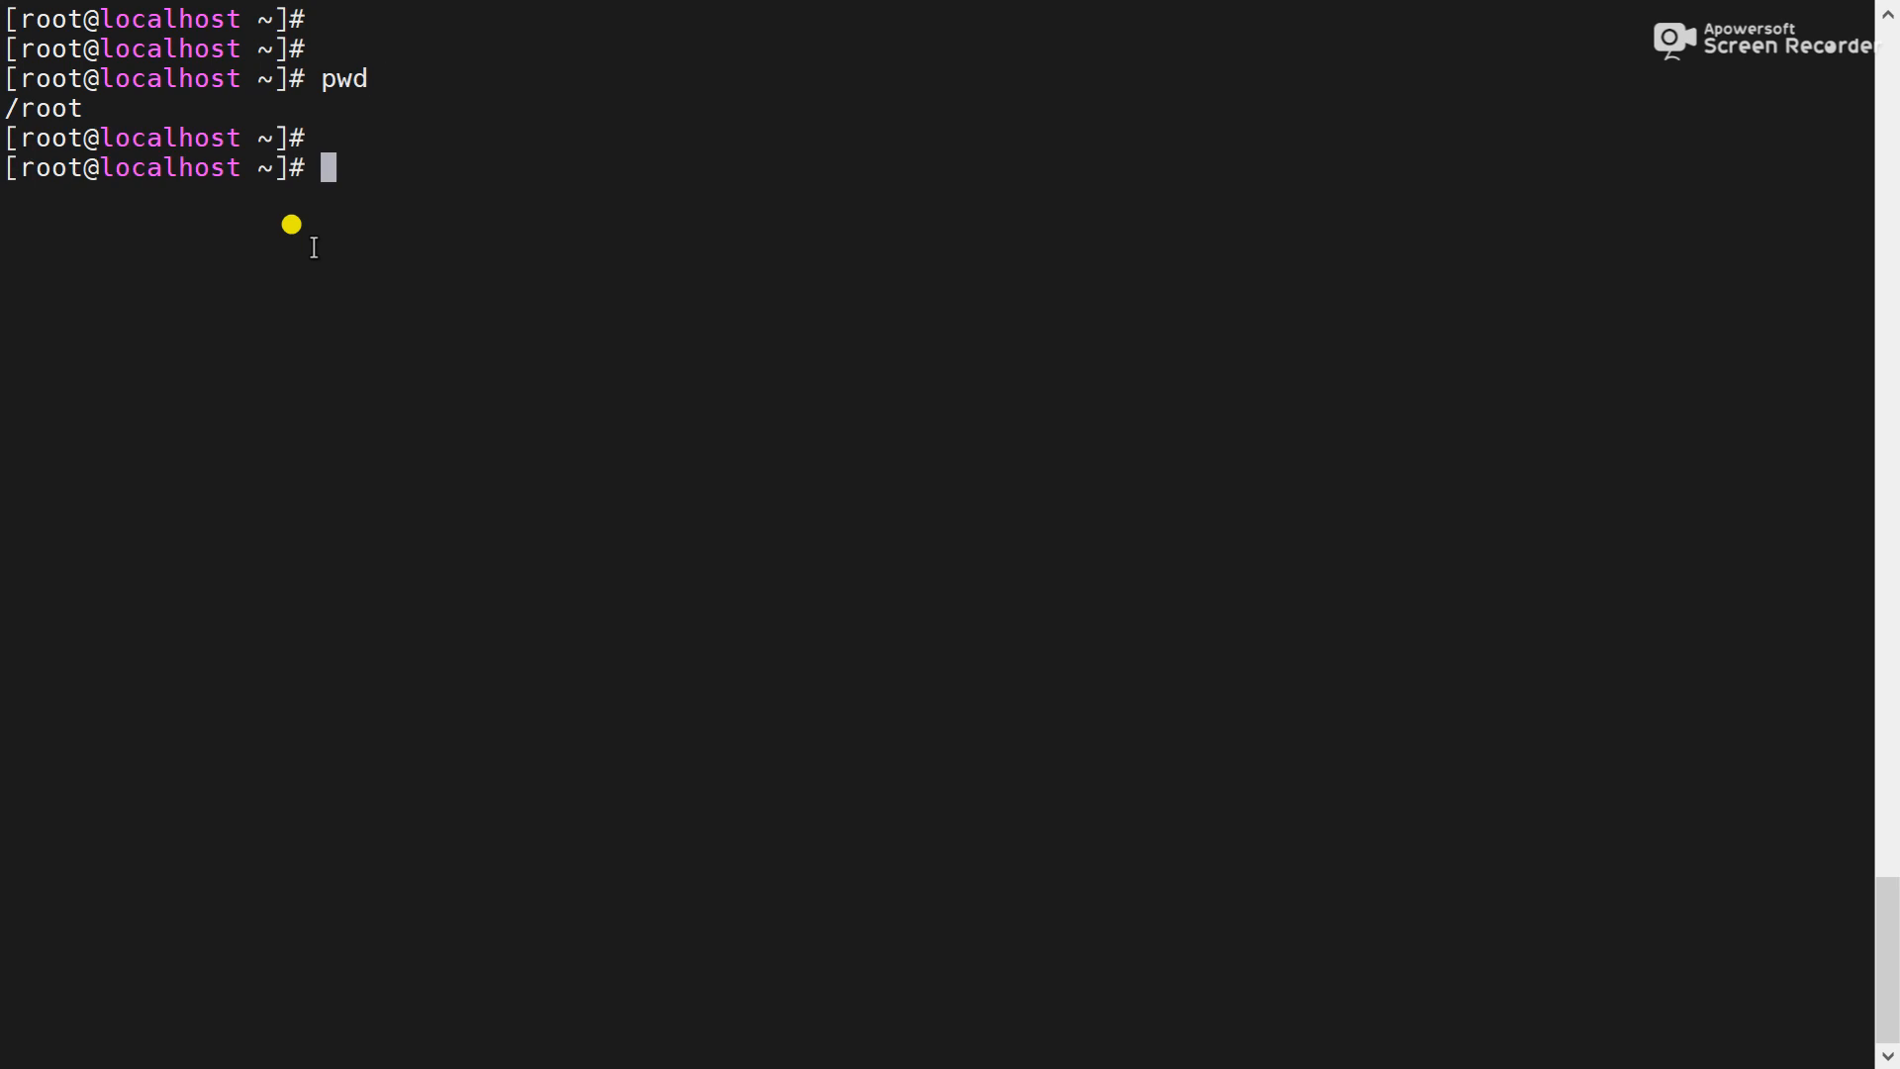
# Run ls -l to show /root's contents in long format with permissions, owners, sizes and dates
pyautogui.write('ls -l')
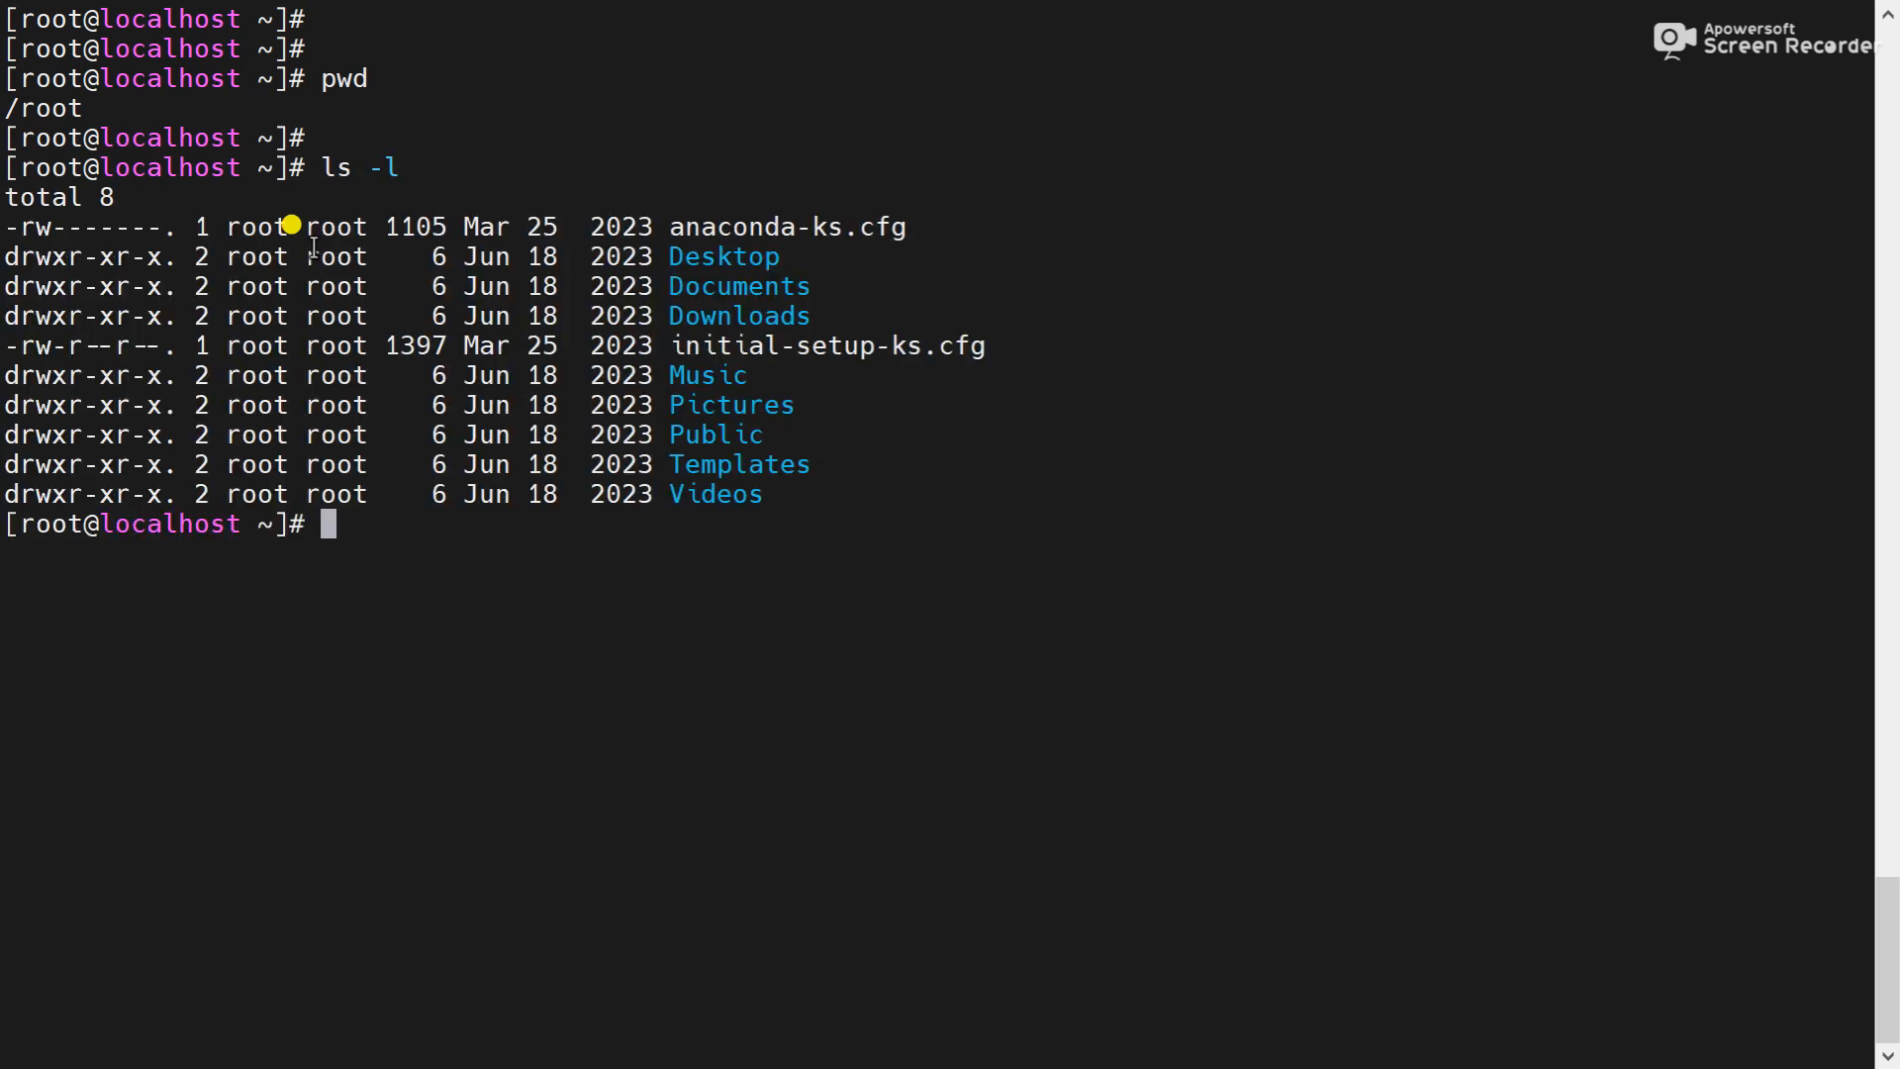
pyautogui.press('Return')
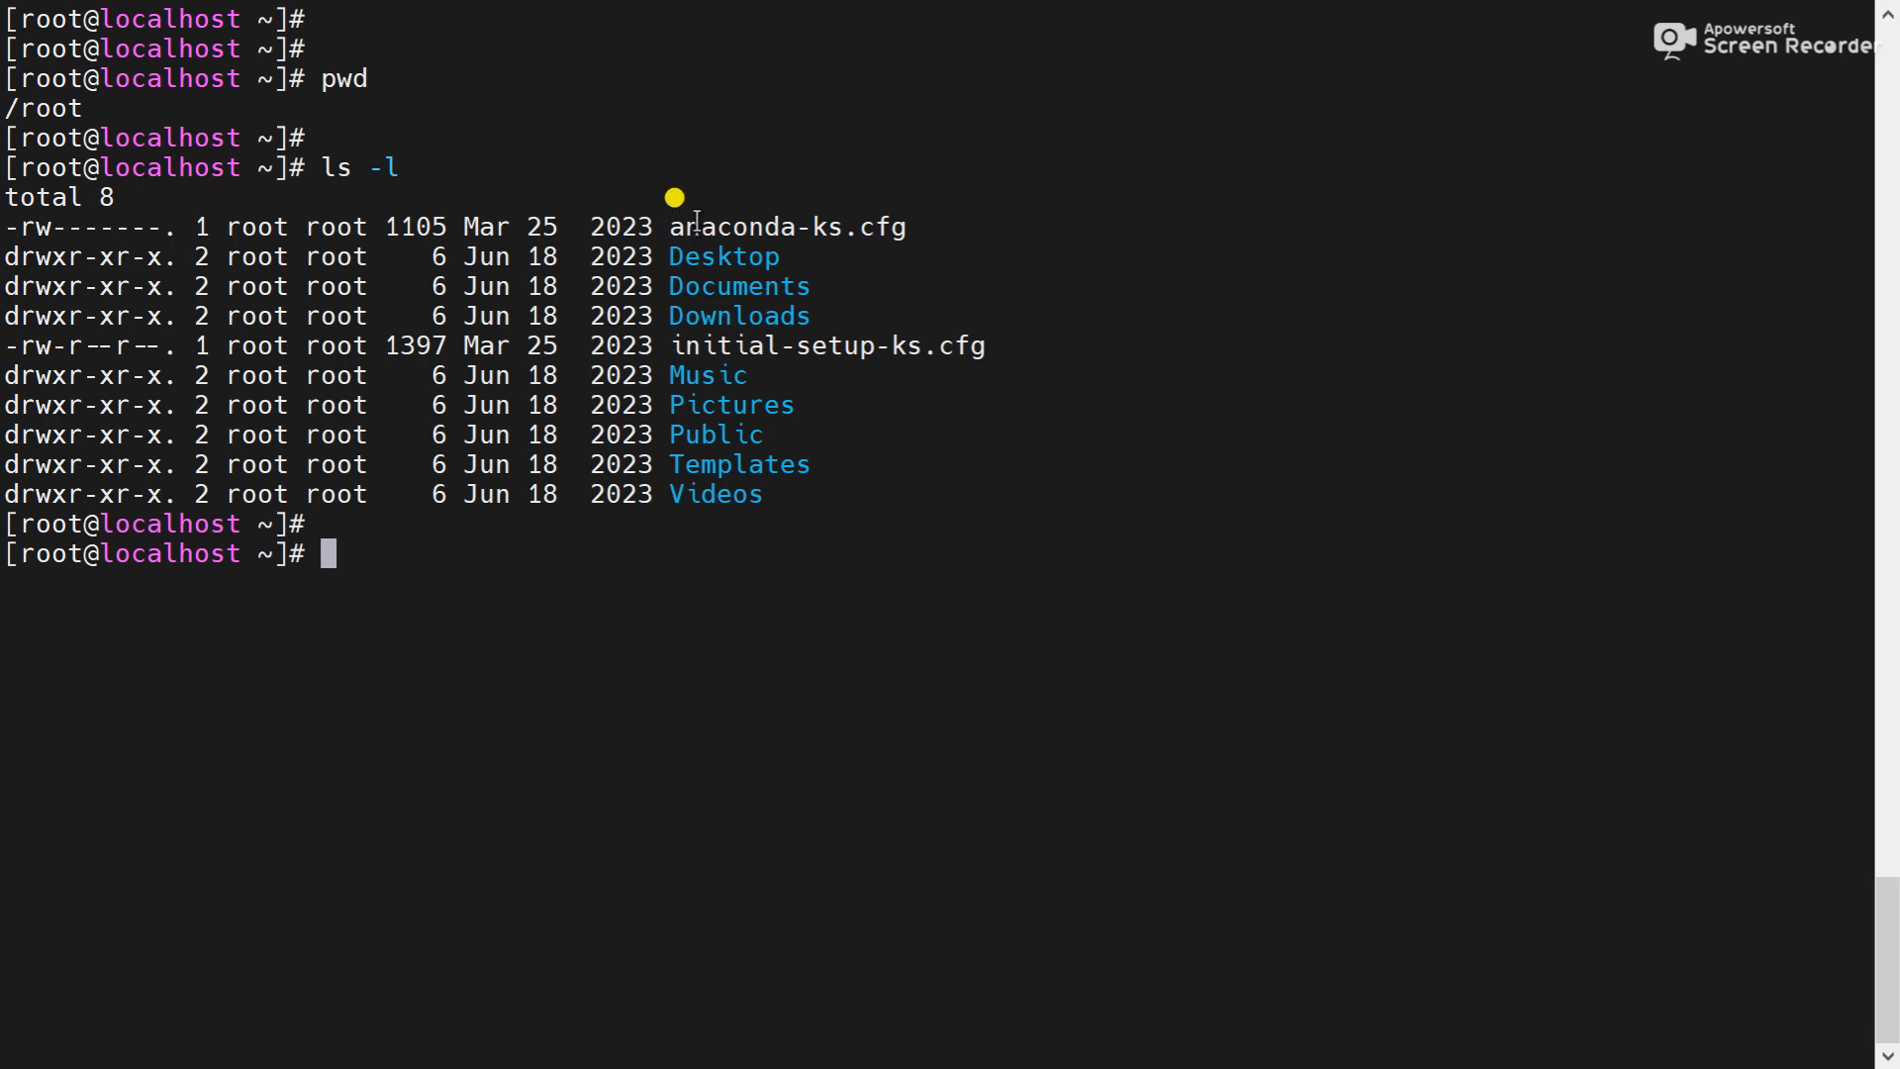
pyautogui.moveTo(890, 607)
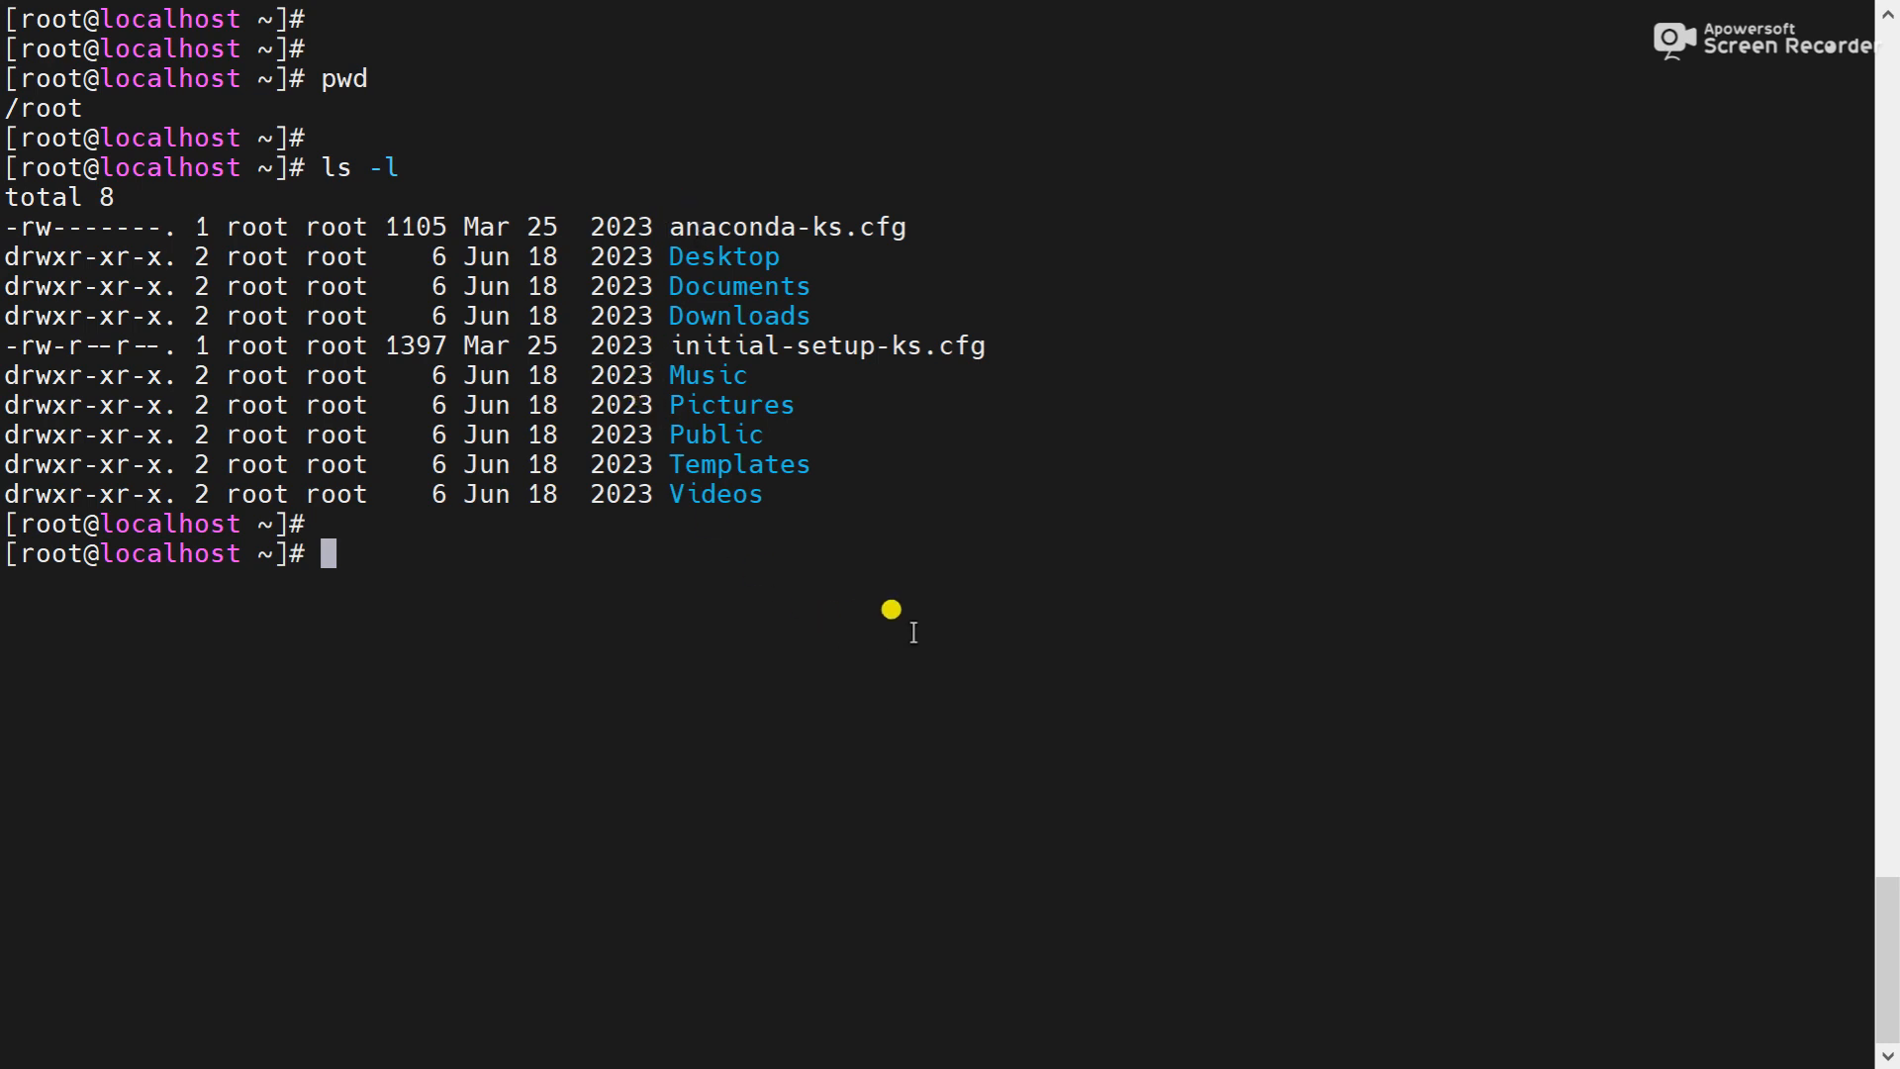
# Create empty test.txt with touch, then run ls and highlight it in the listing
pyautogui.write('touch')
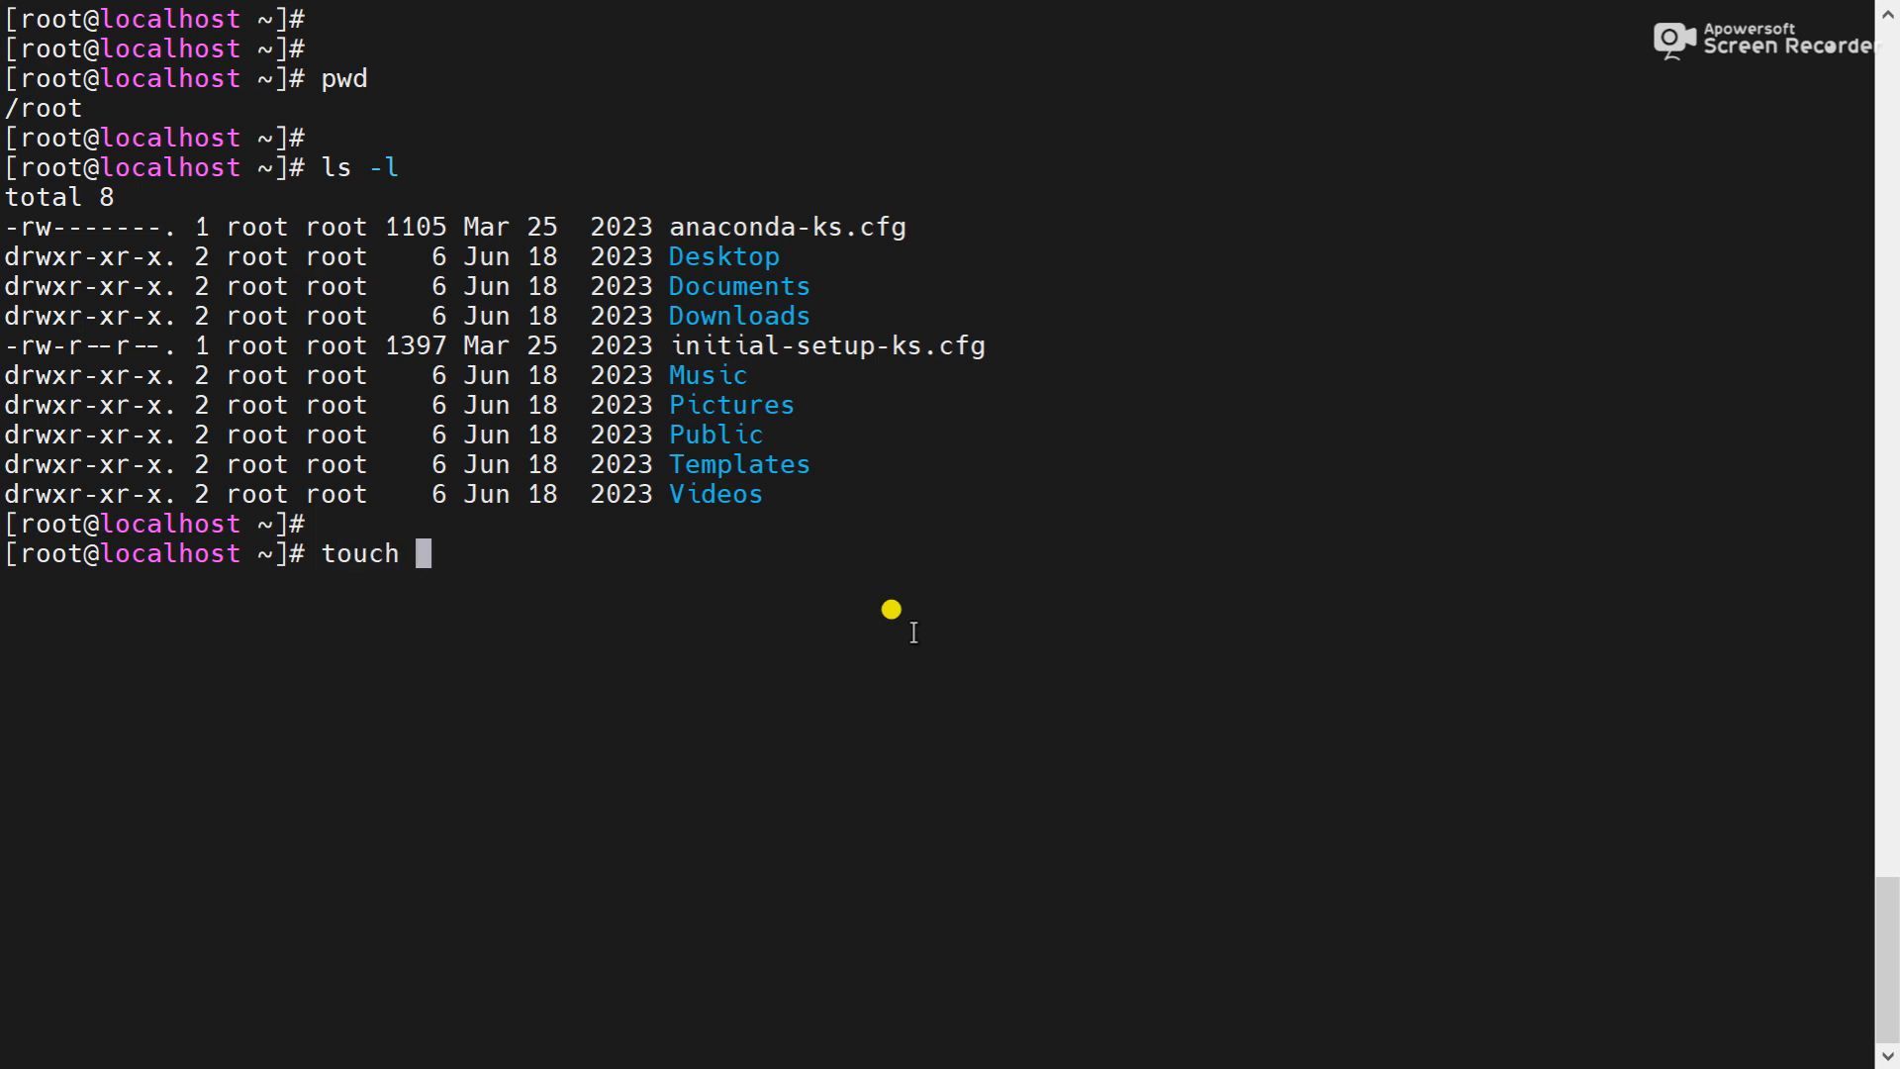
pyautogui.write('test.txt')
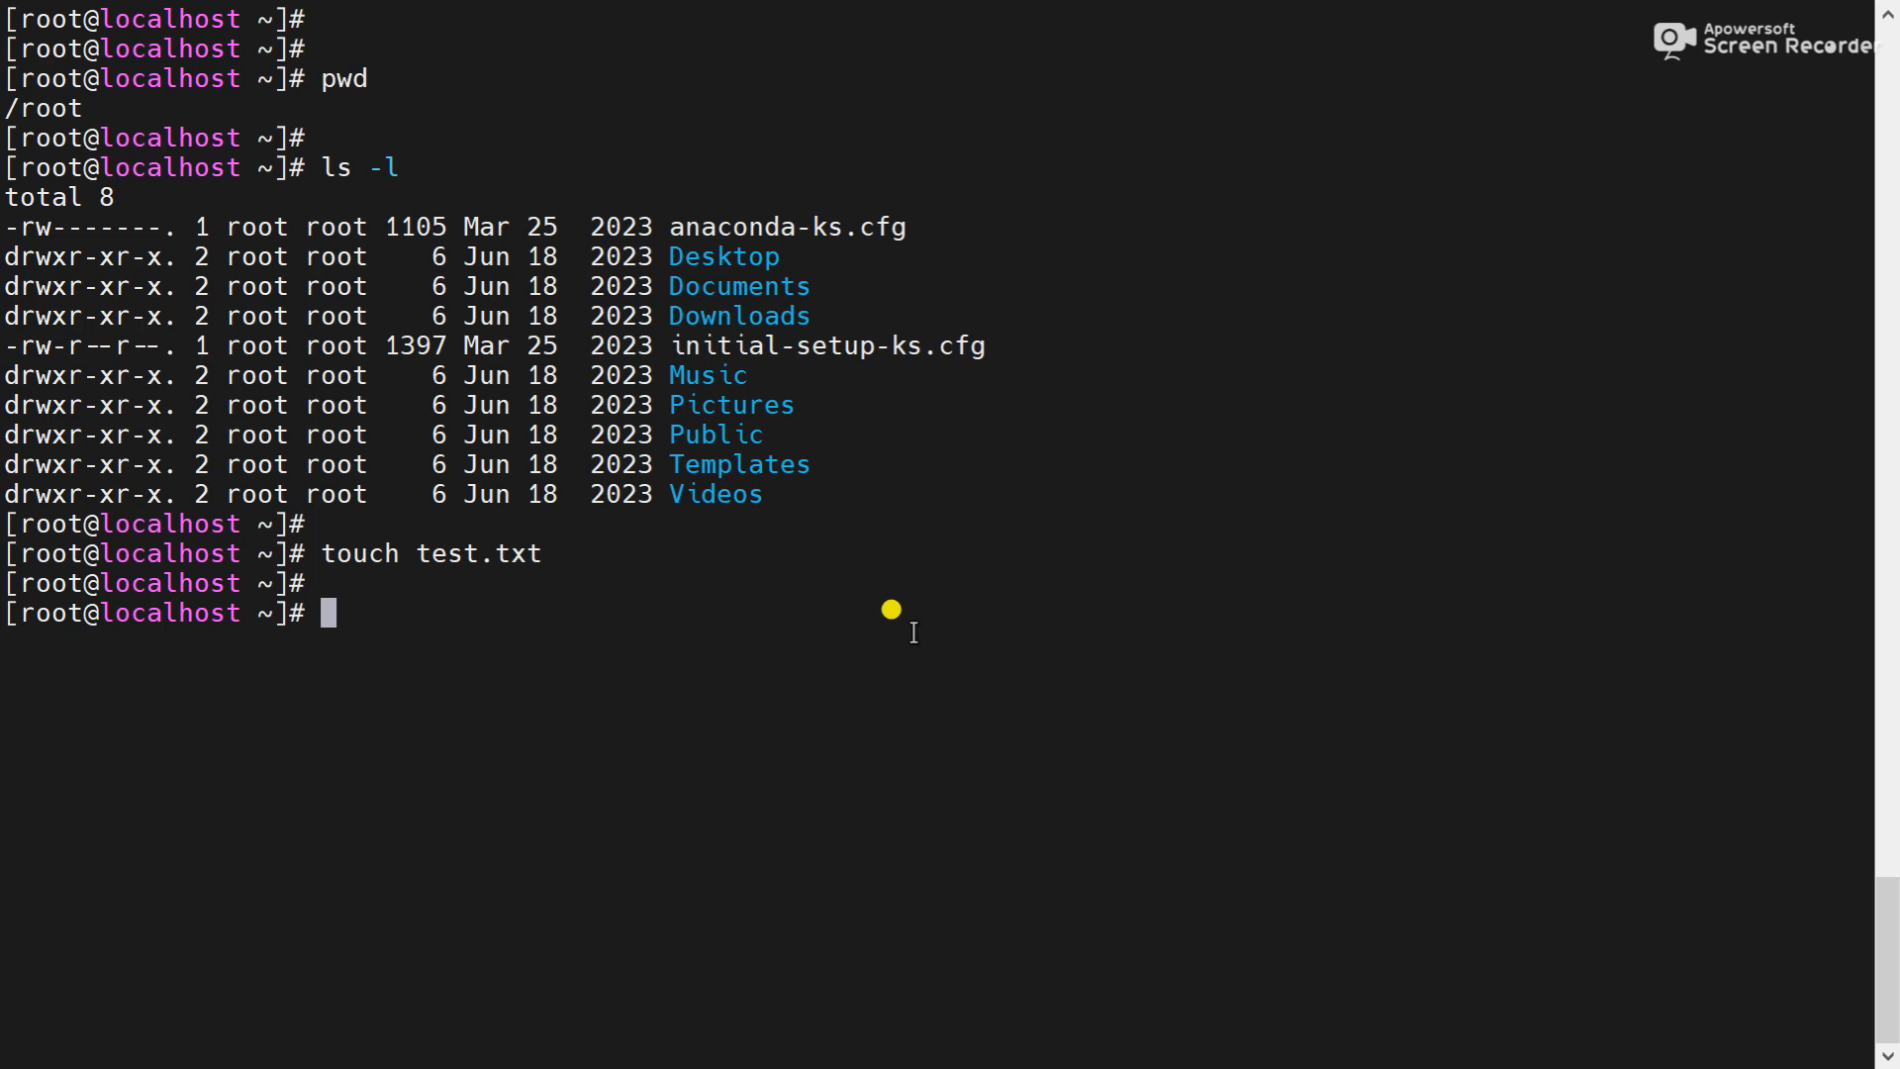
pyautogui.write('ls')
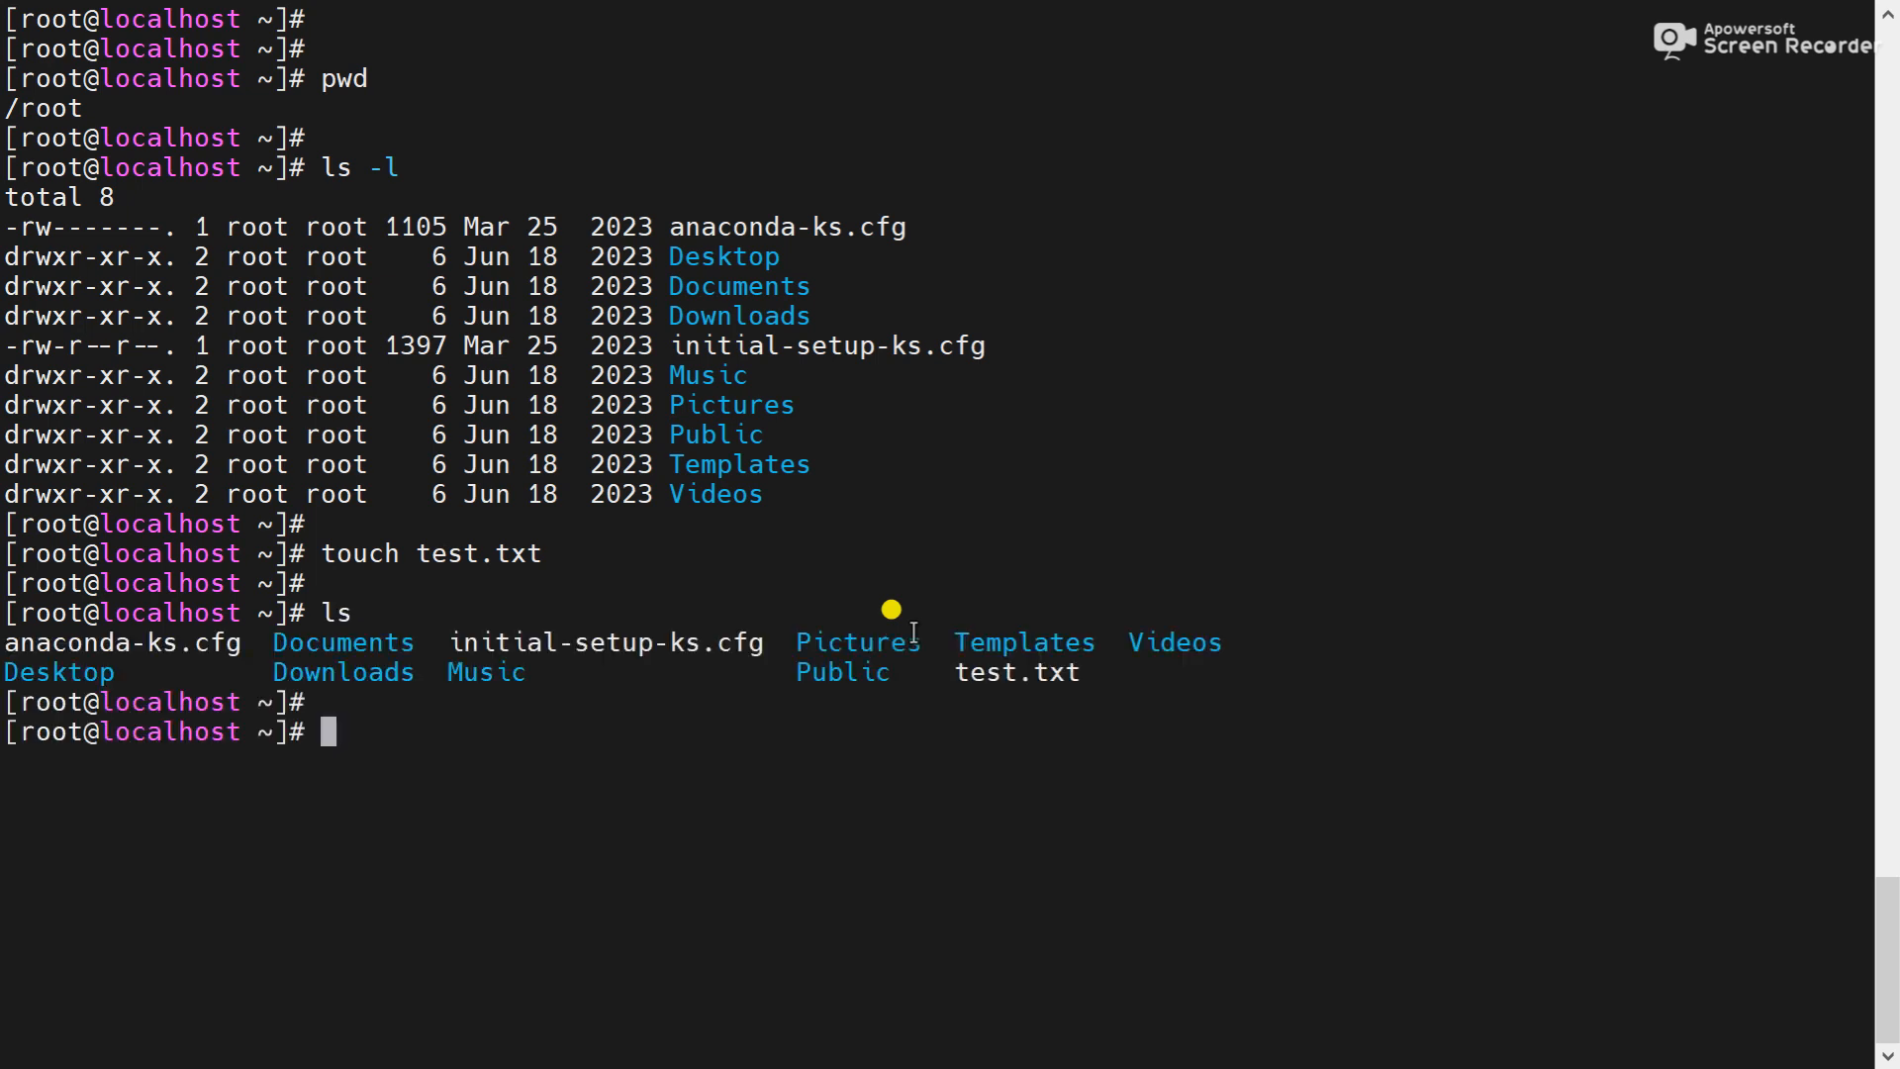
pyautogui.doubleClick(1016, 673)
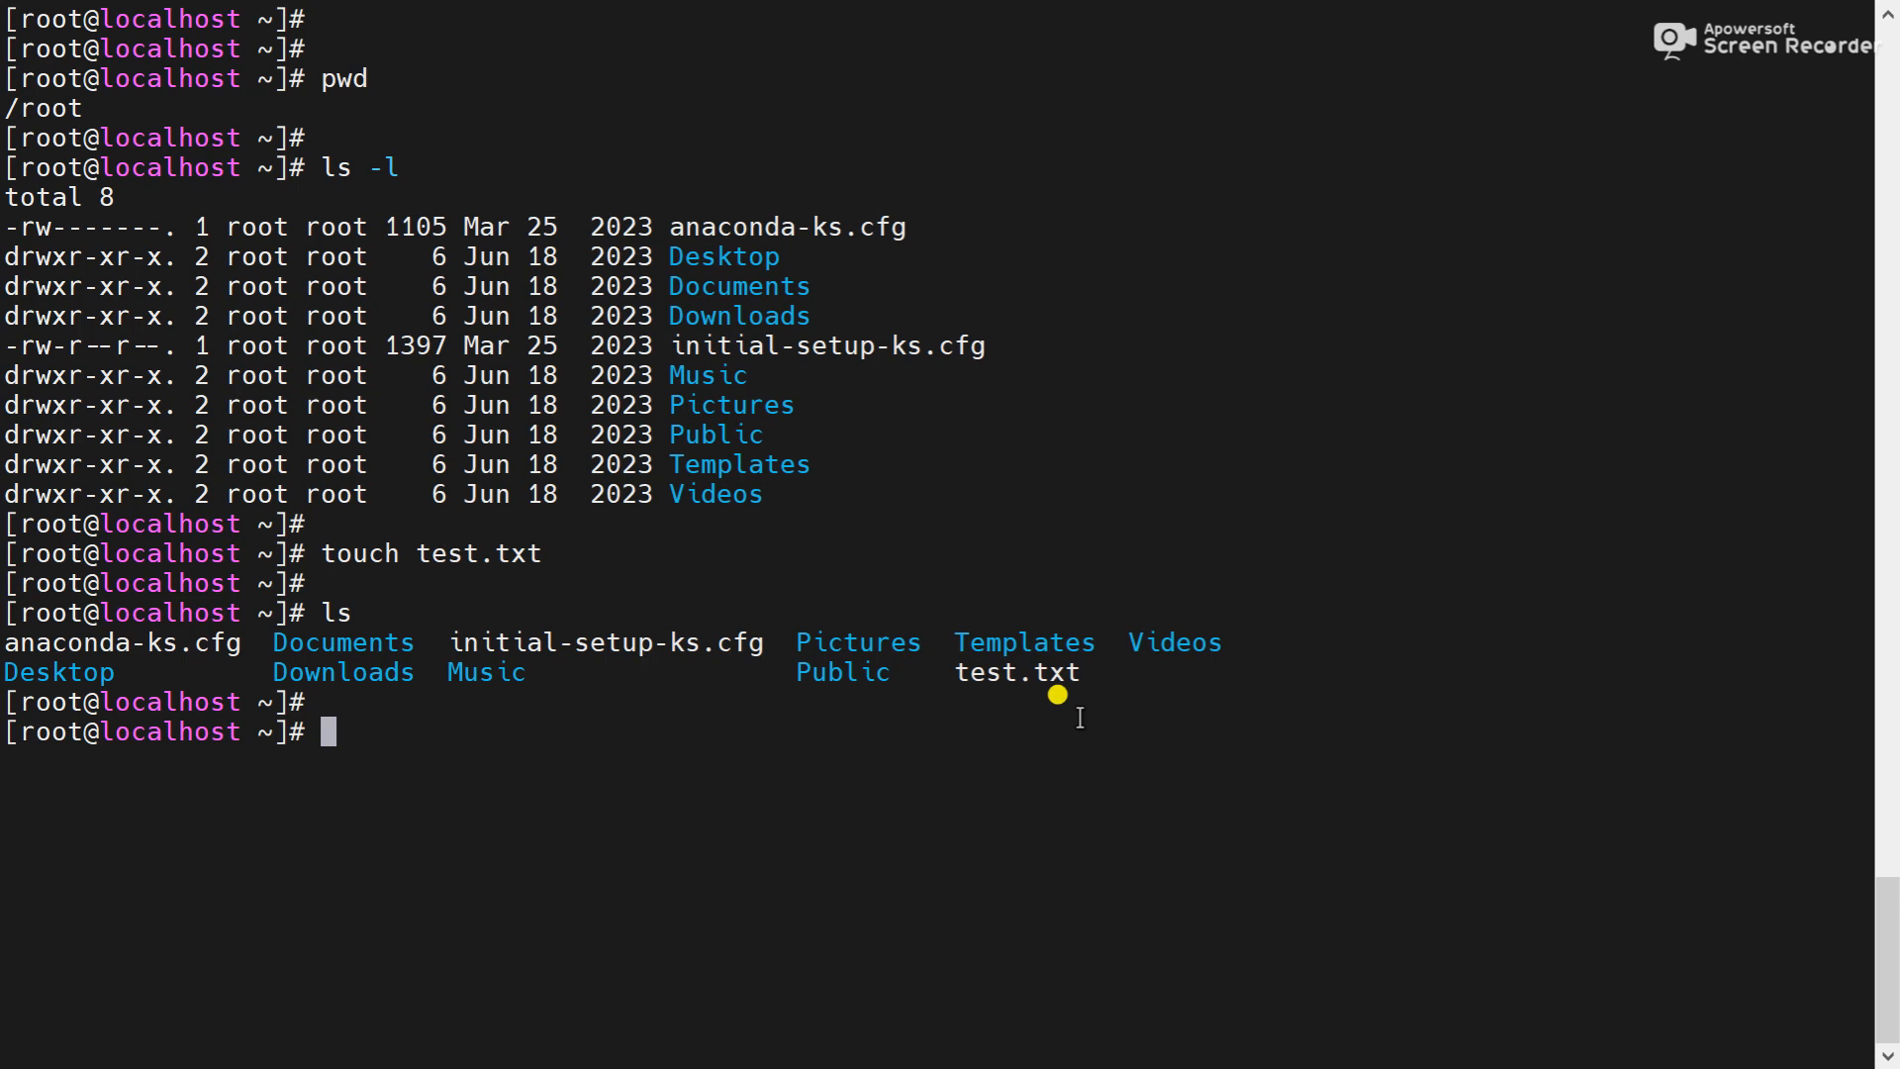
pyautogui.moveTo(1033, 651)
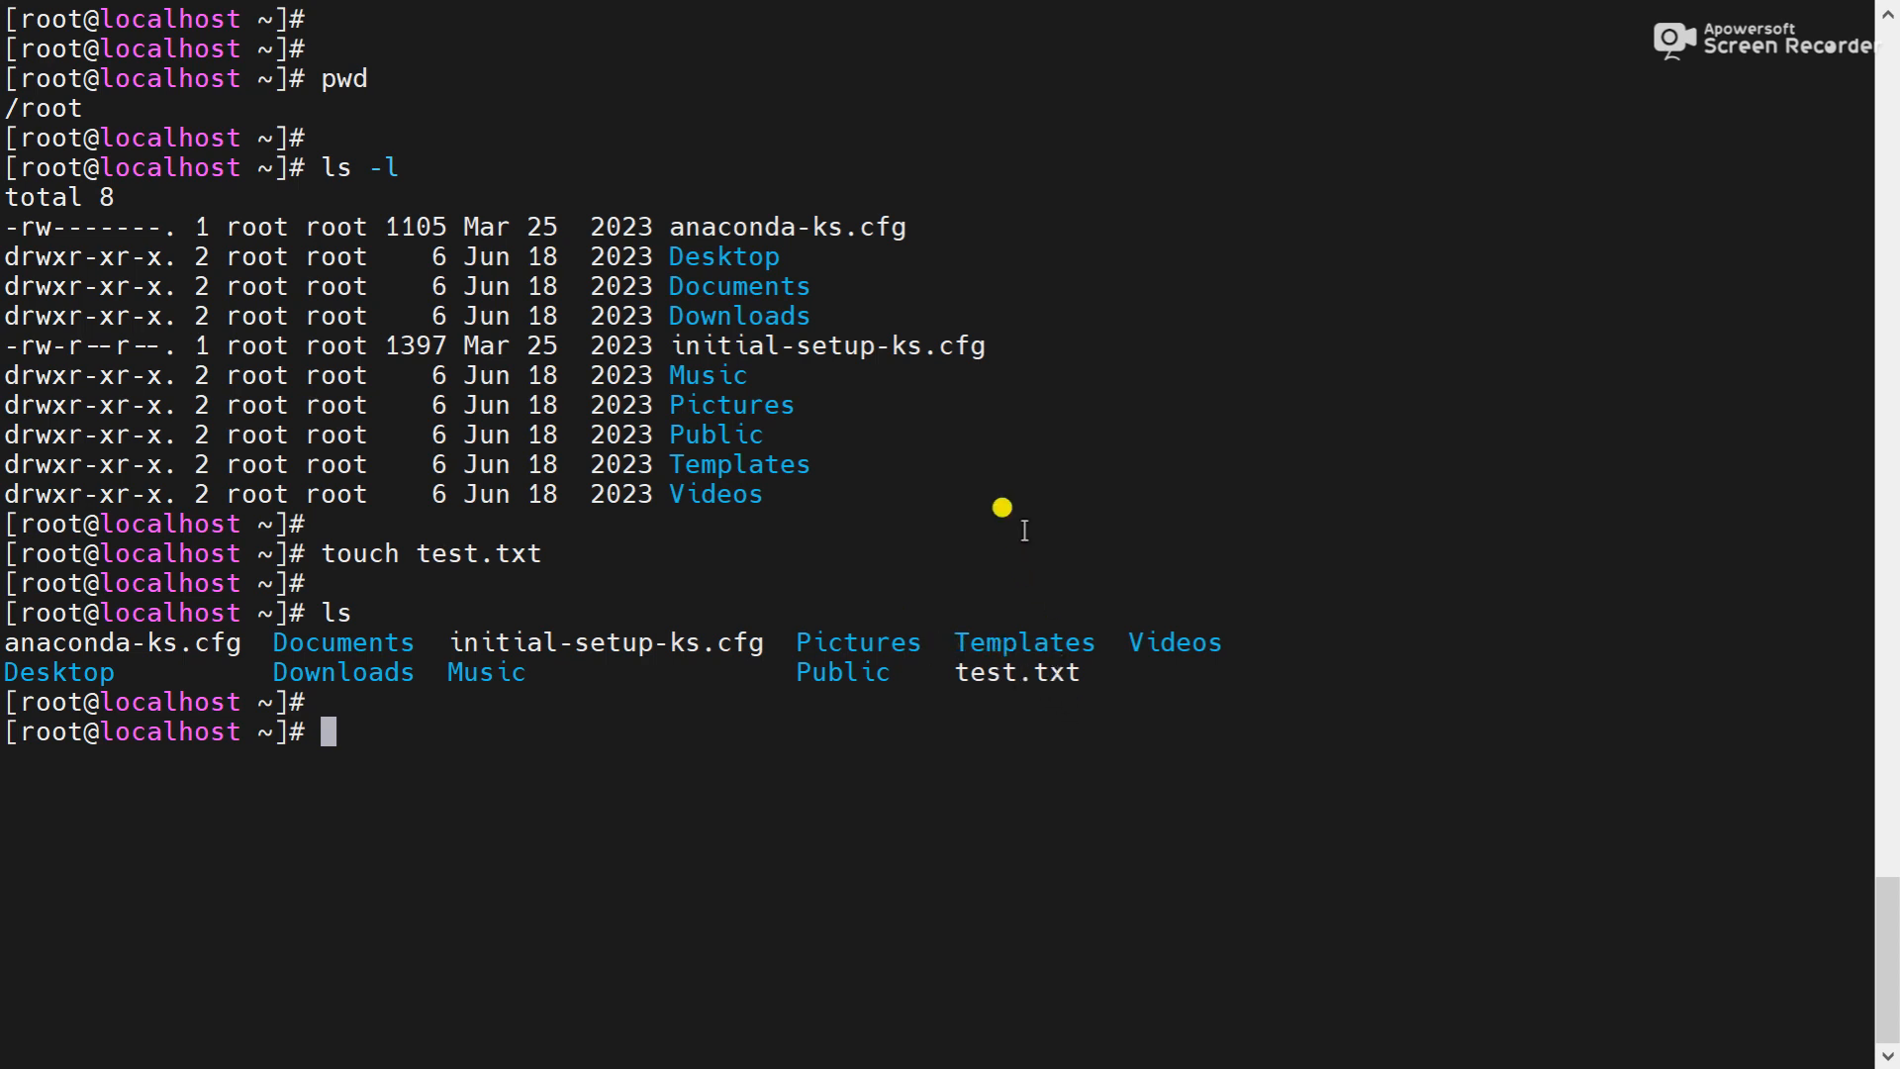
# Rename test.txt to hidden .test.txt with mv, answering y to the overwrite prompt
pyautogui.write('m')
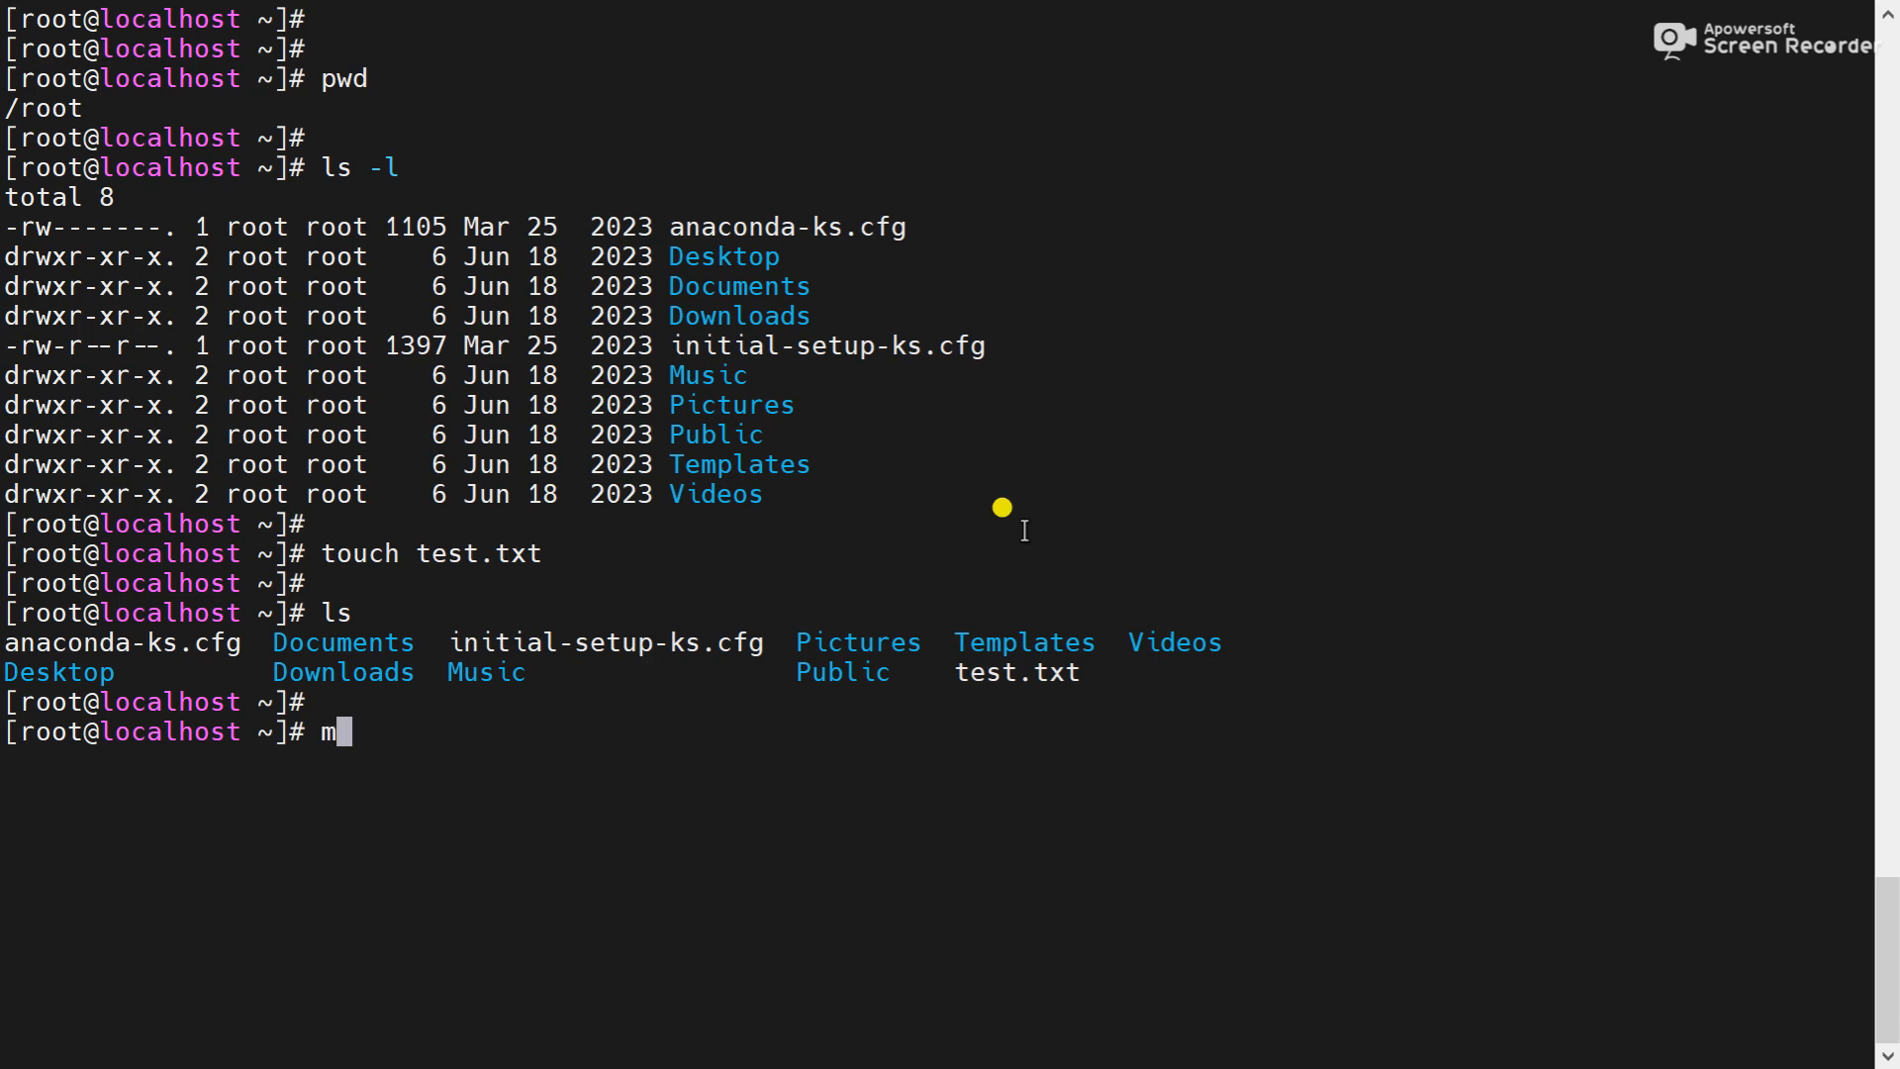
pyautogui.write('v test.txt')
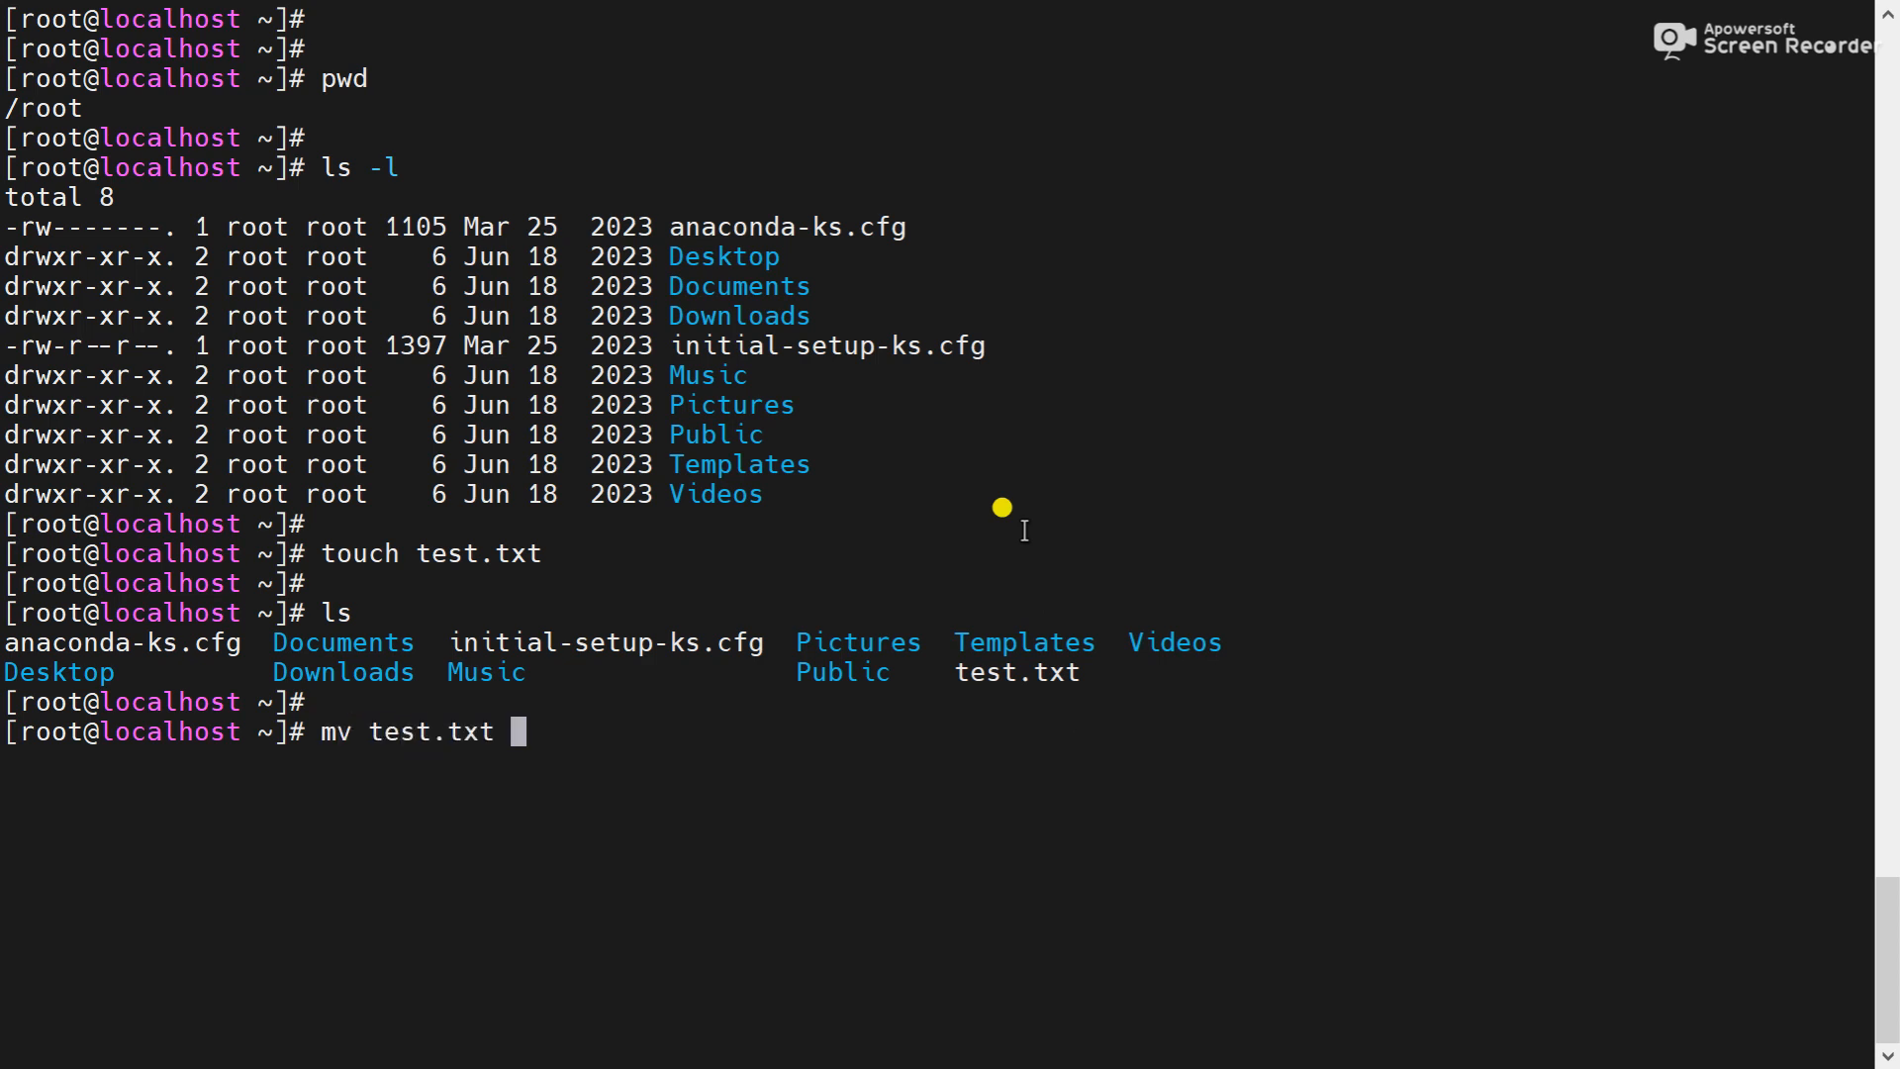
pyautogui.write('.')
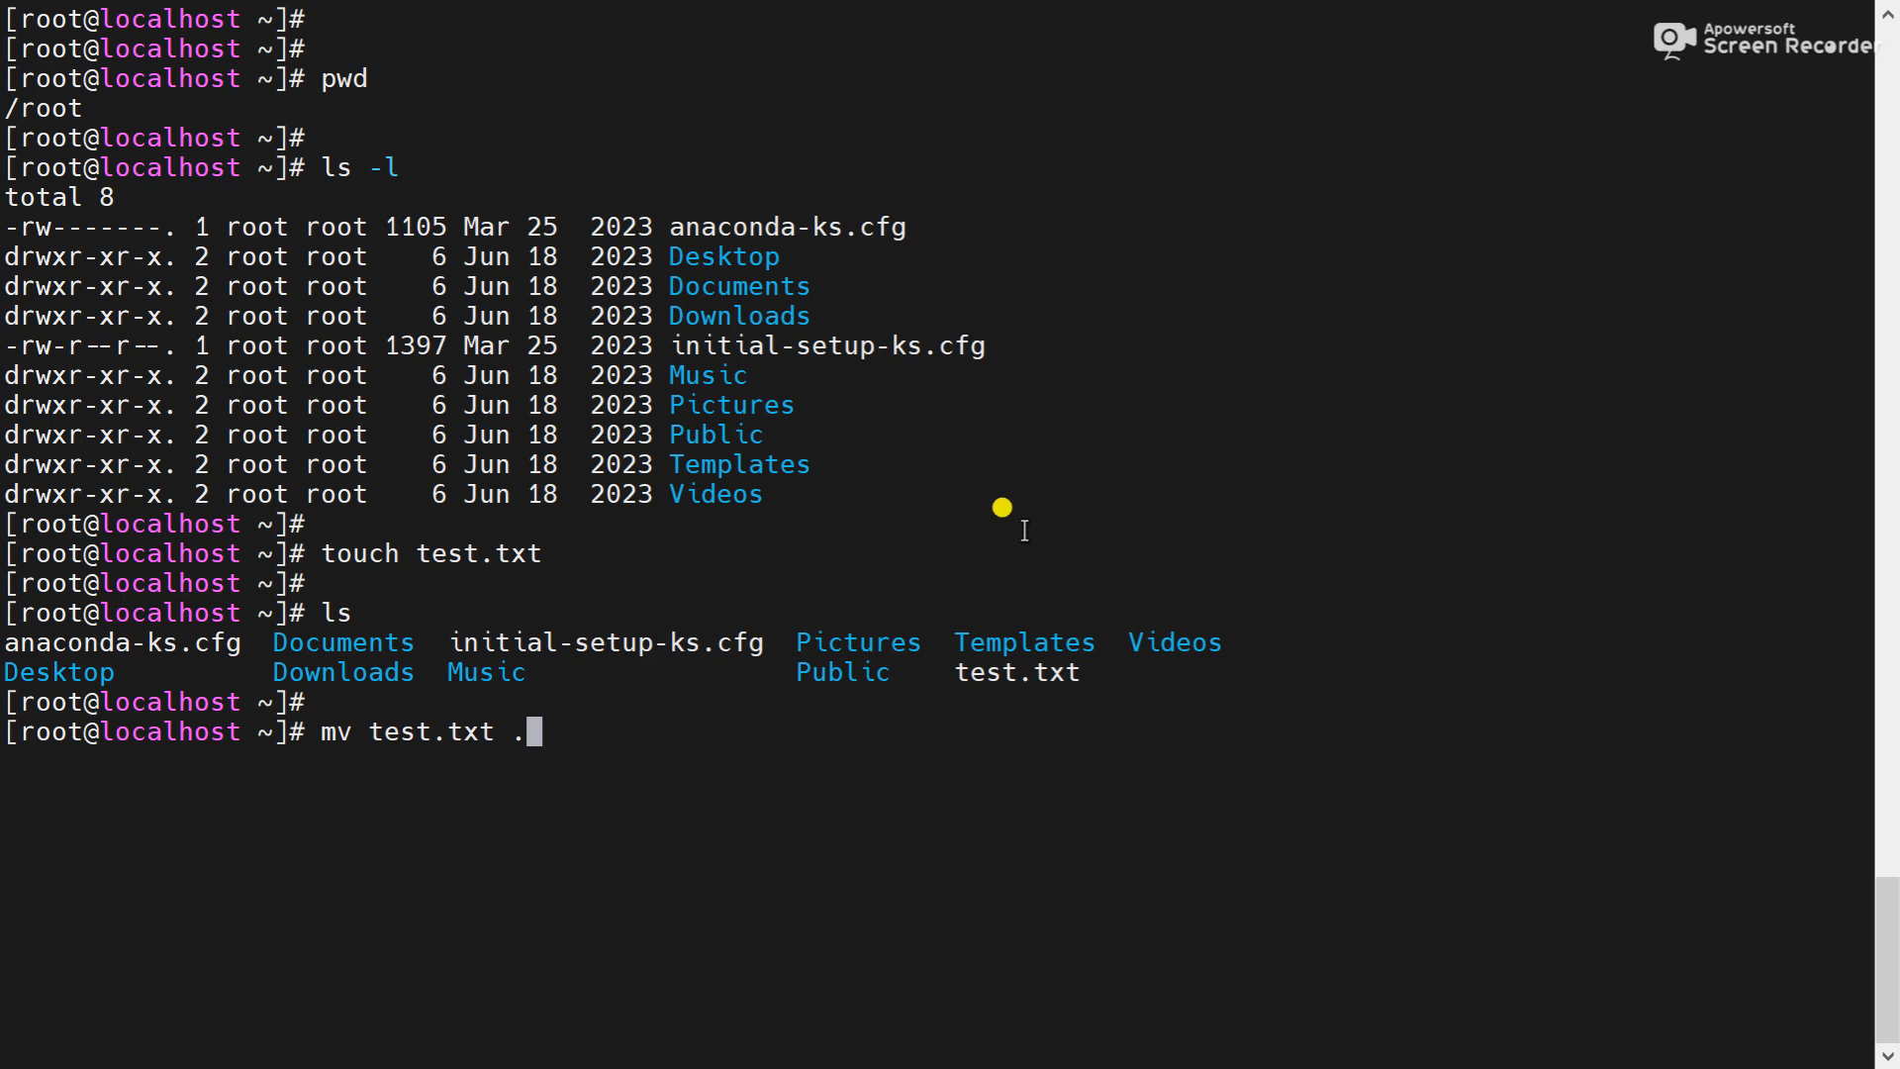
pyautogui.write('test.')
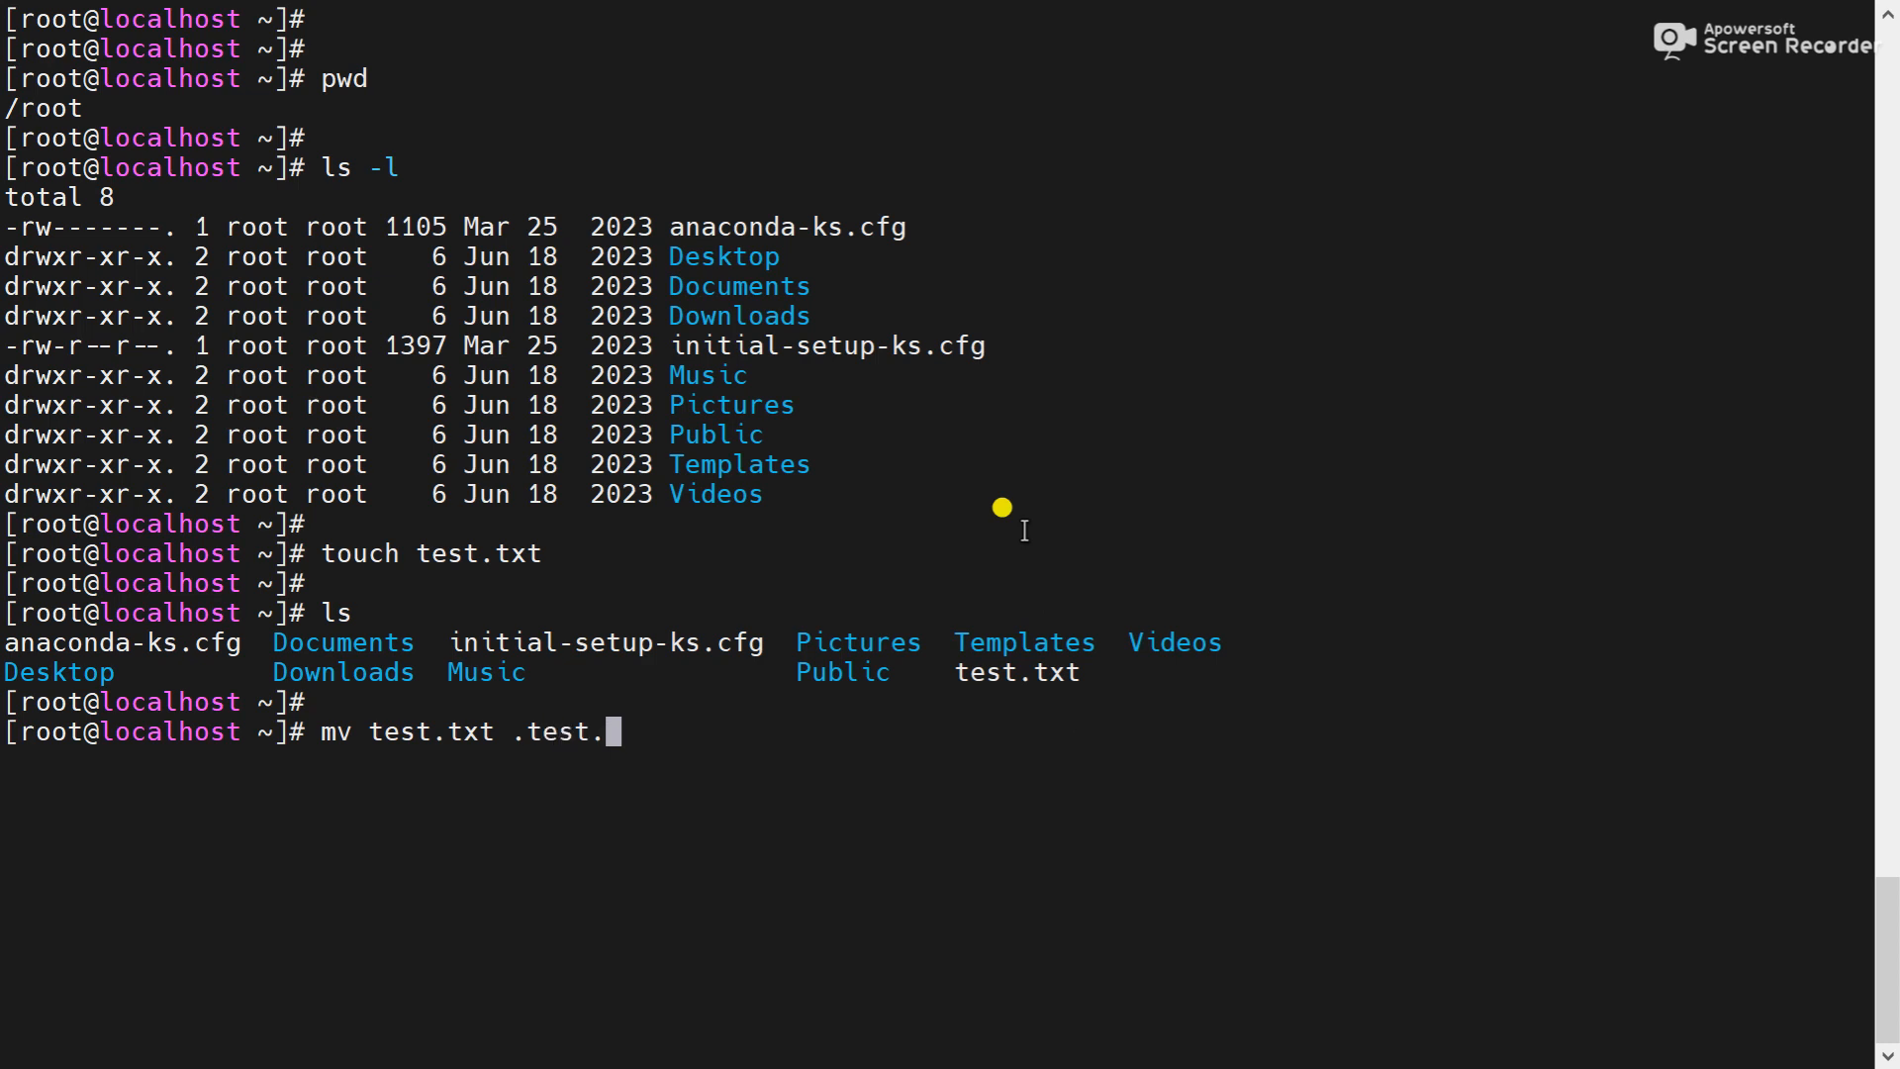
pyautogui.write('txt')
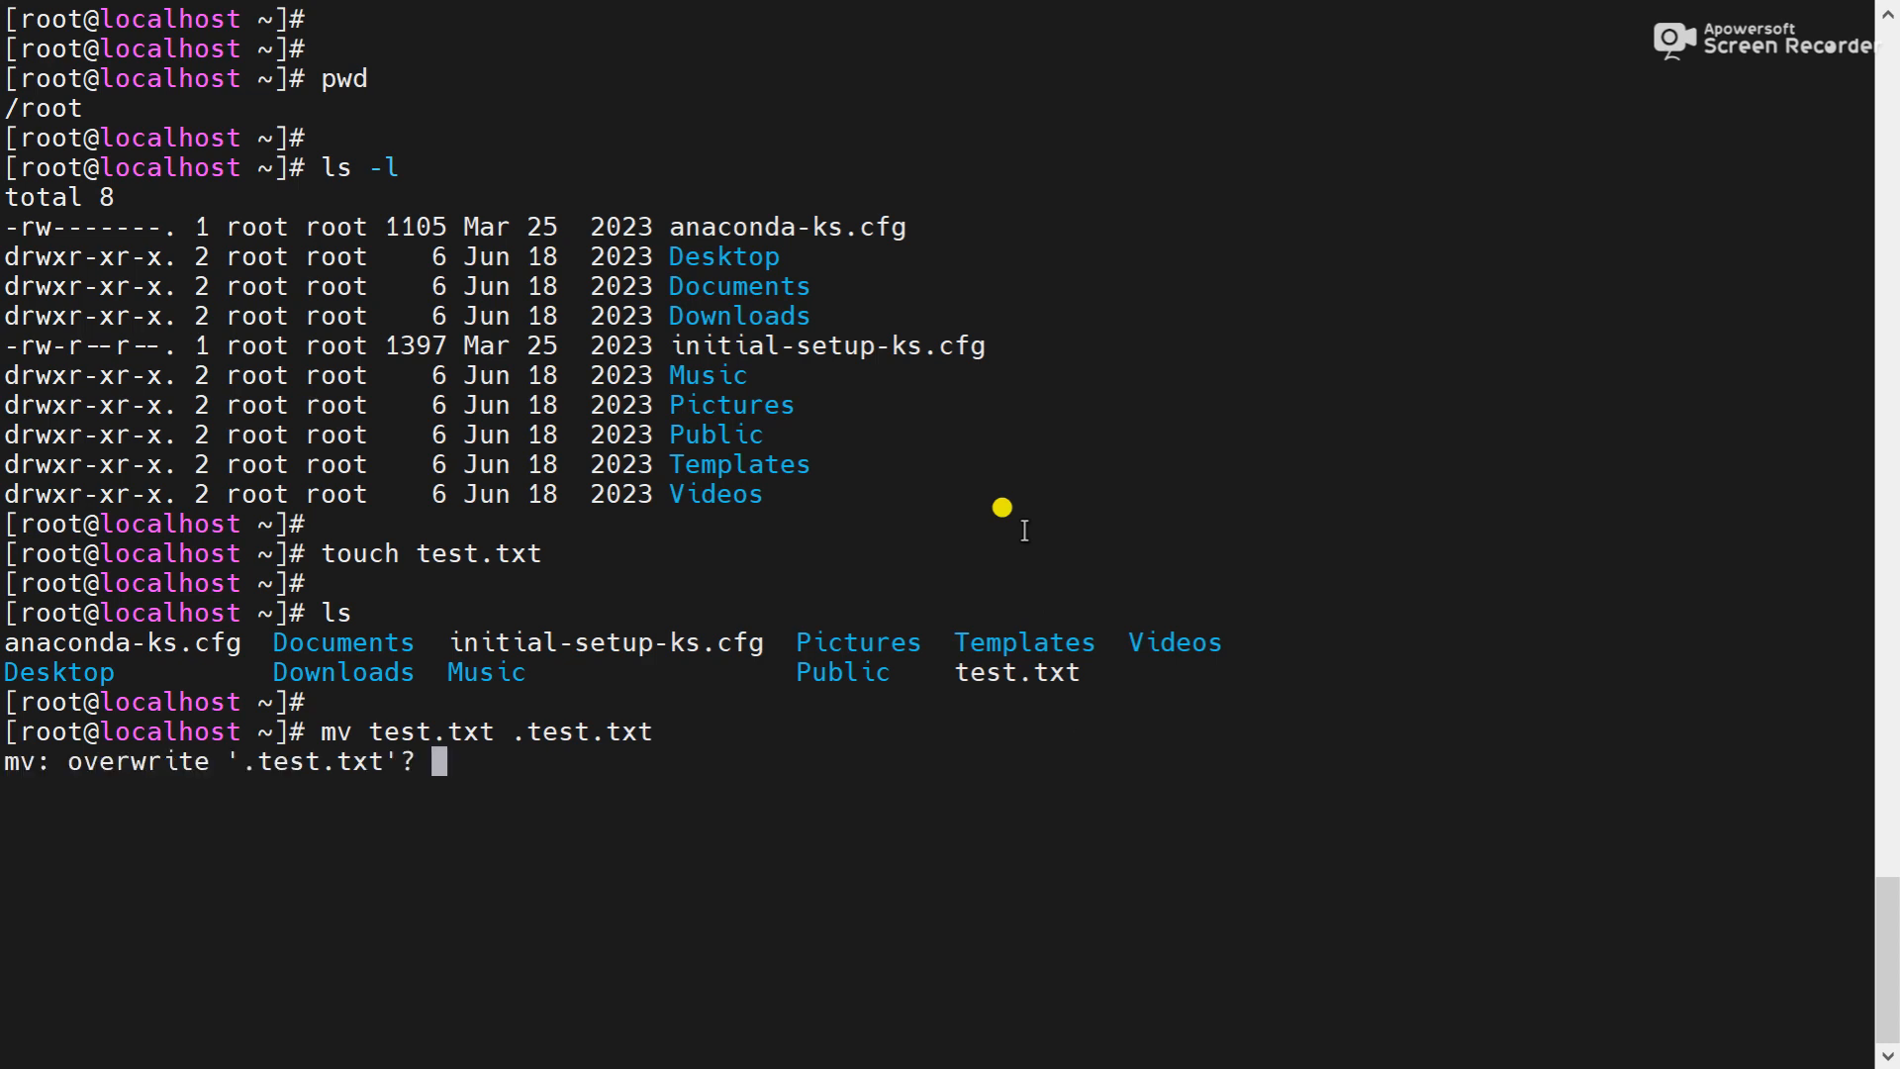
pyautogui.write('y')
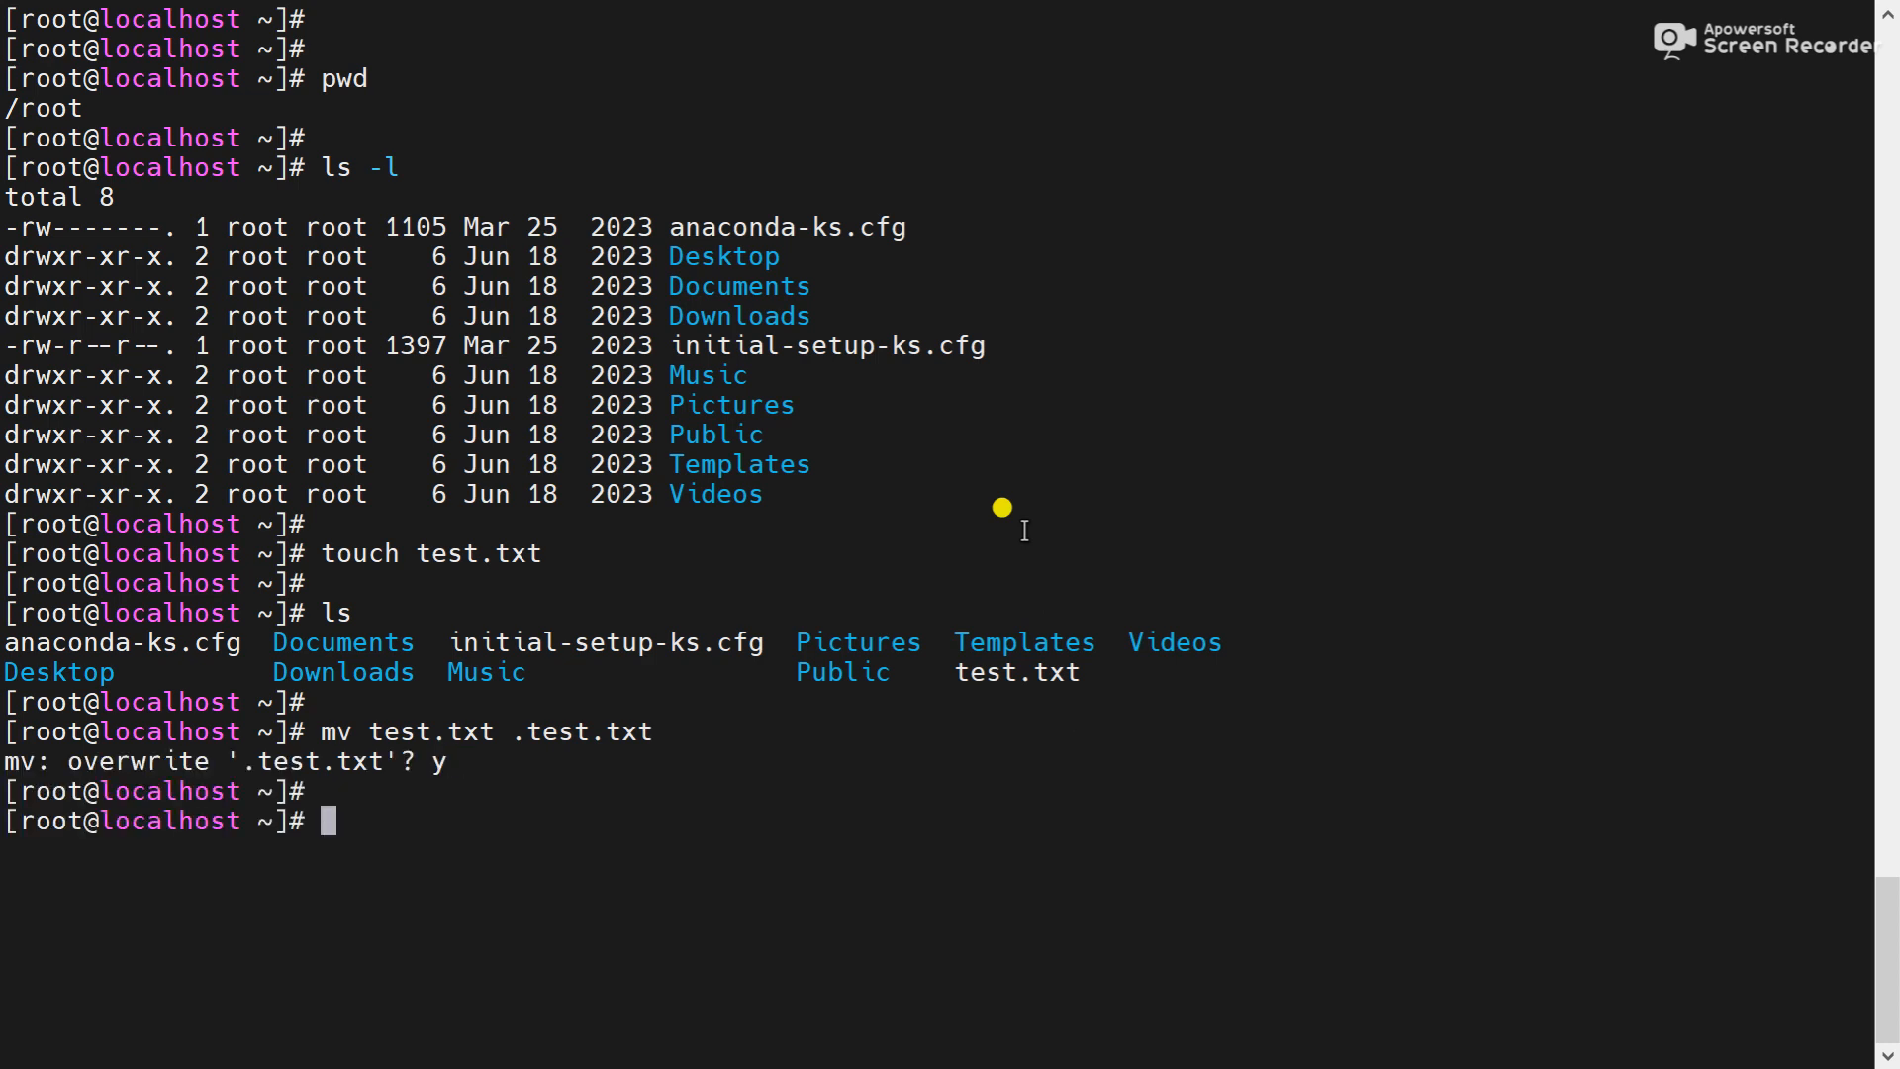
# Run ls to confirm test.txt no longer appears in the plain listing
pyautogui.write('ls')
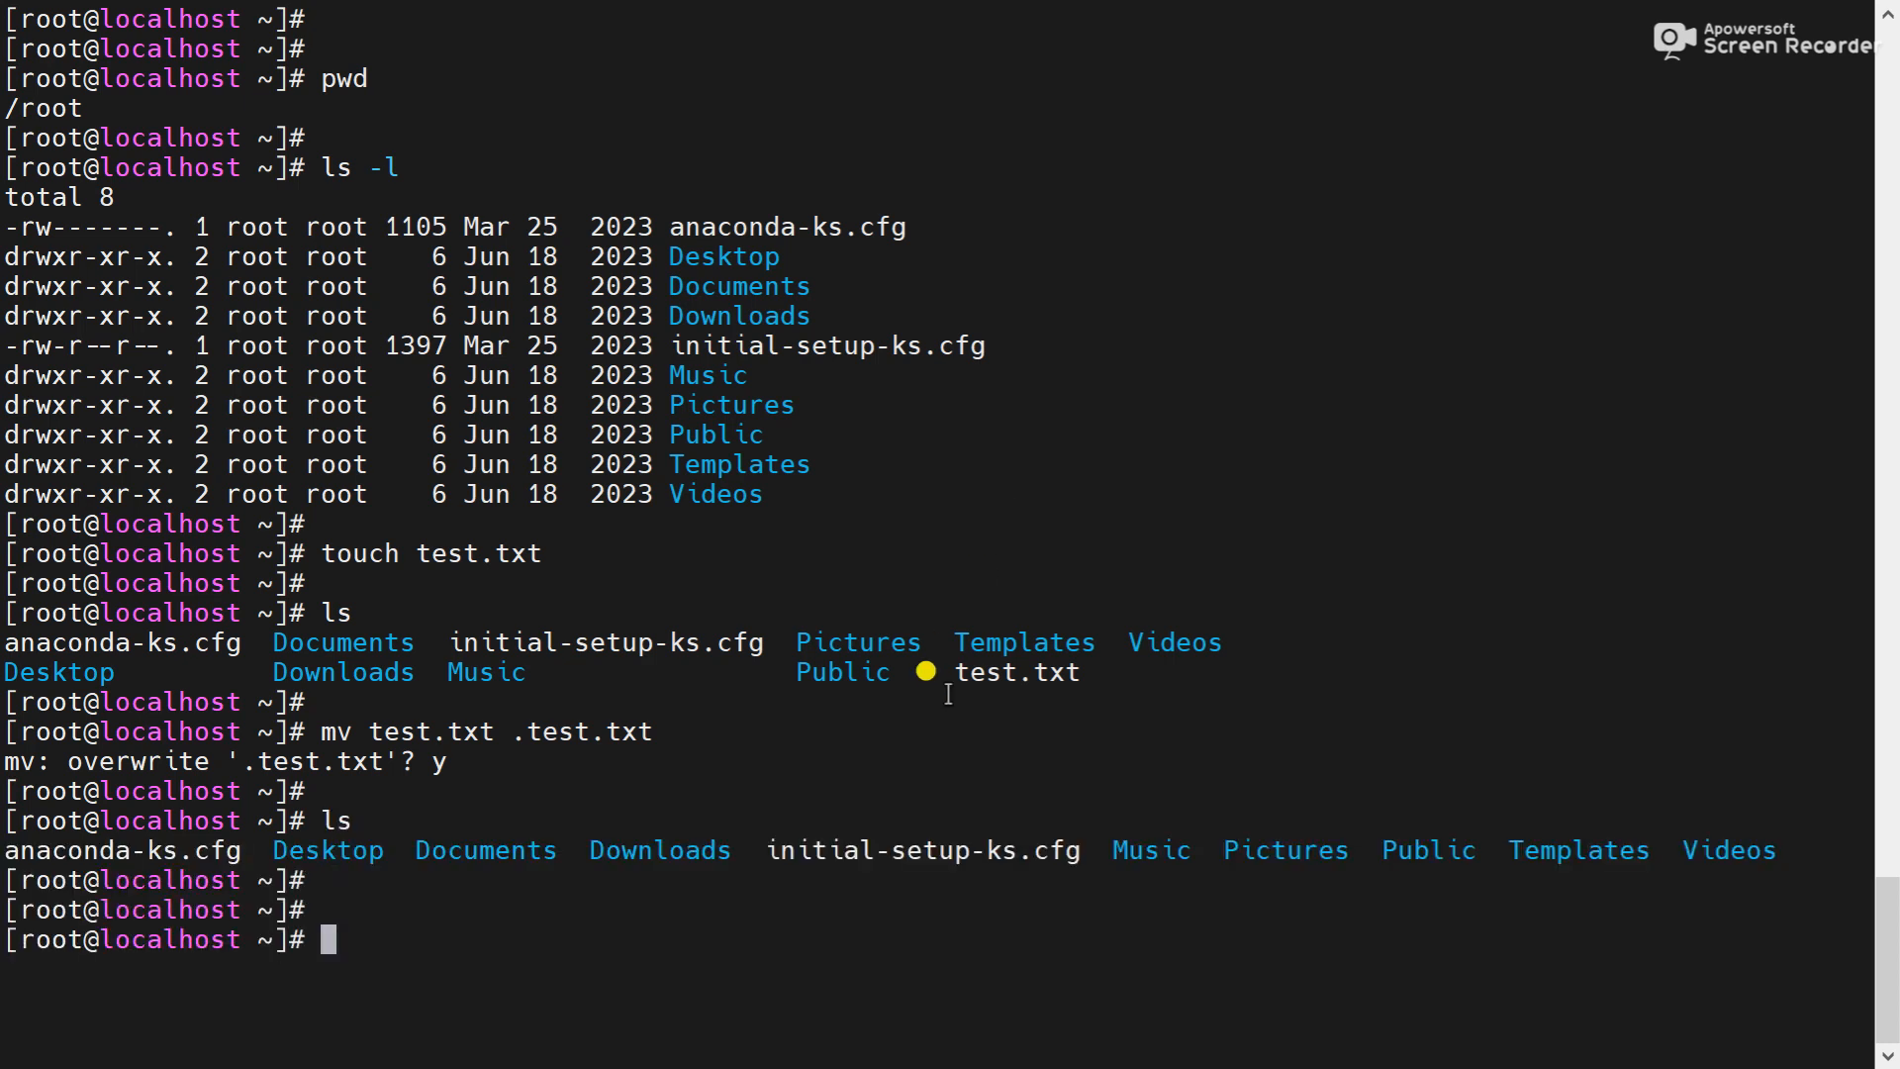
pyautogui.doubleClick(1015, 671)
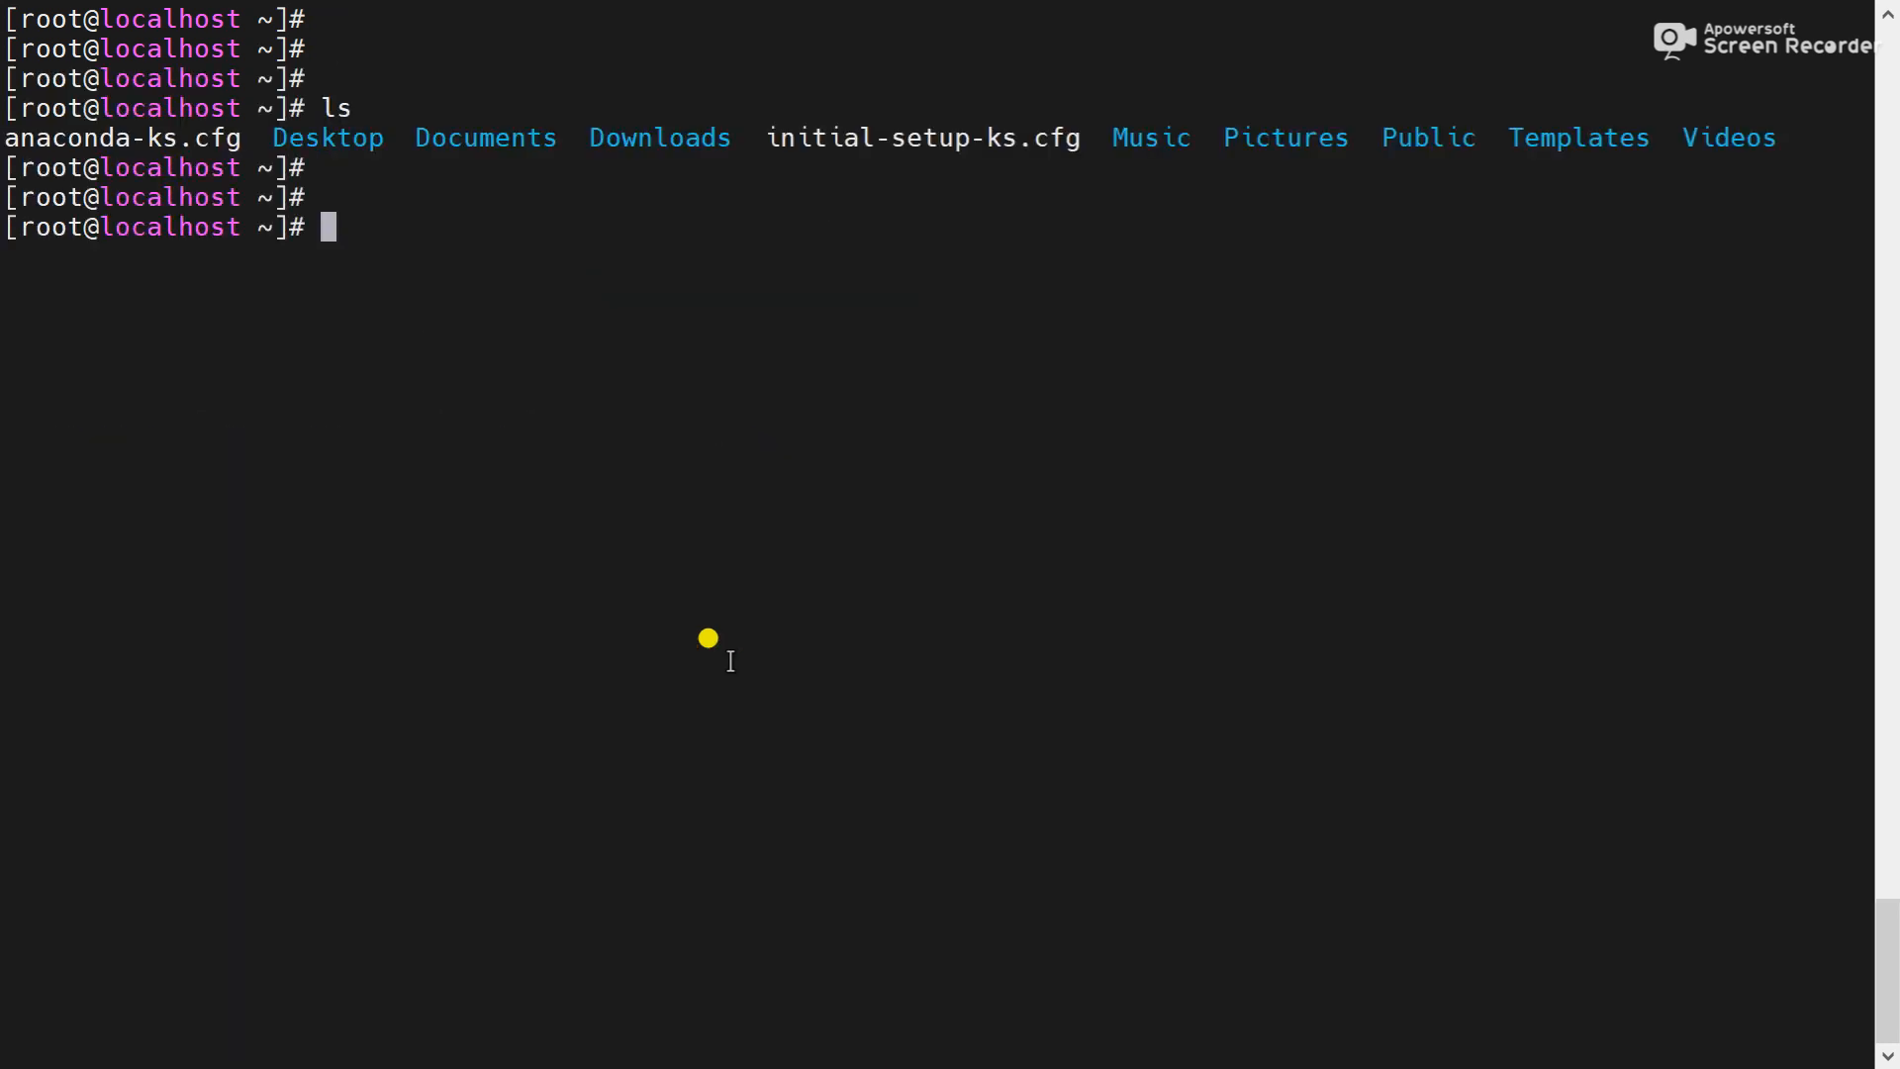
# Run ls -al and highlight the hidden .test.txt among the dotfiles in /root
pyautogui.write('ls -al')
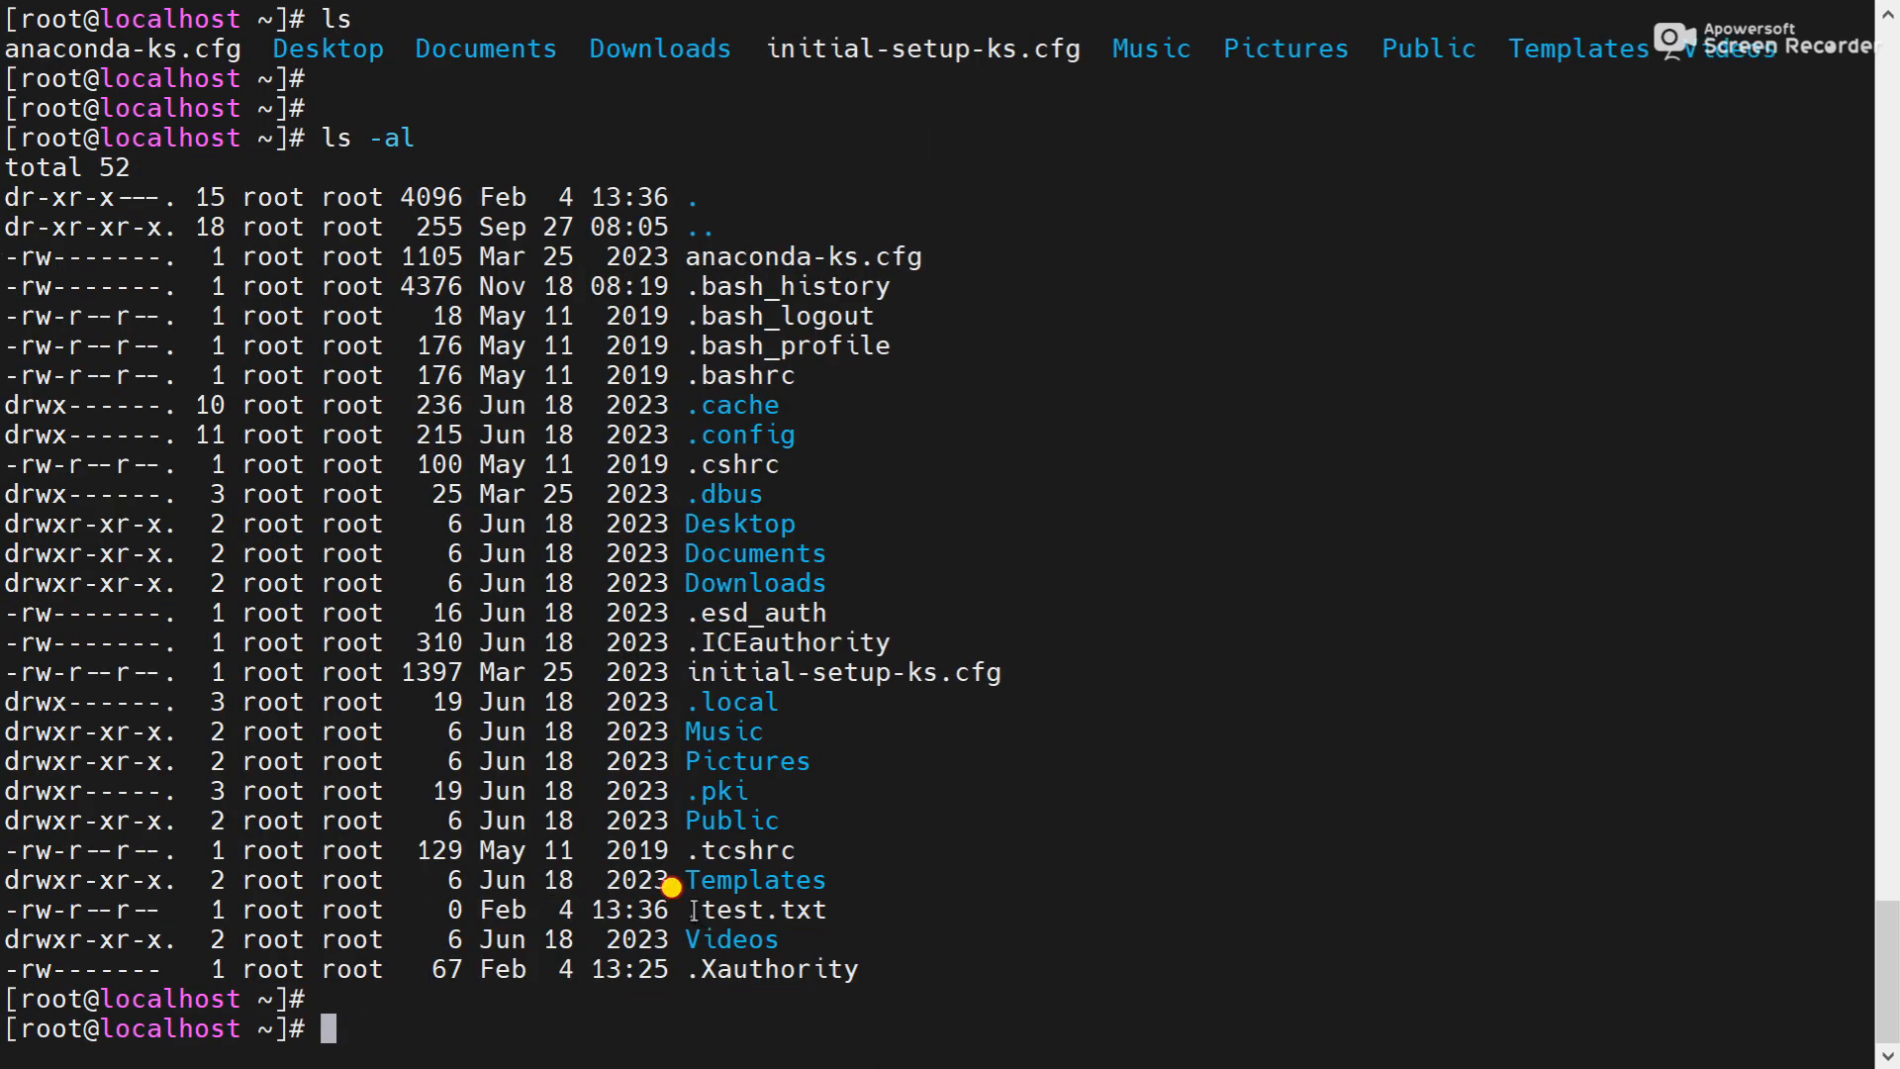
pyautogui.doubleClick(756, 909)
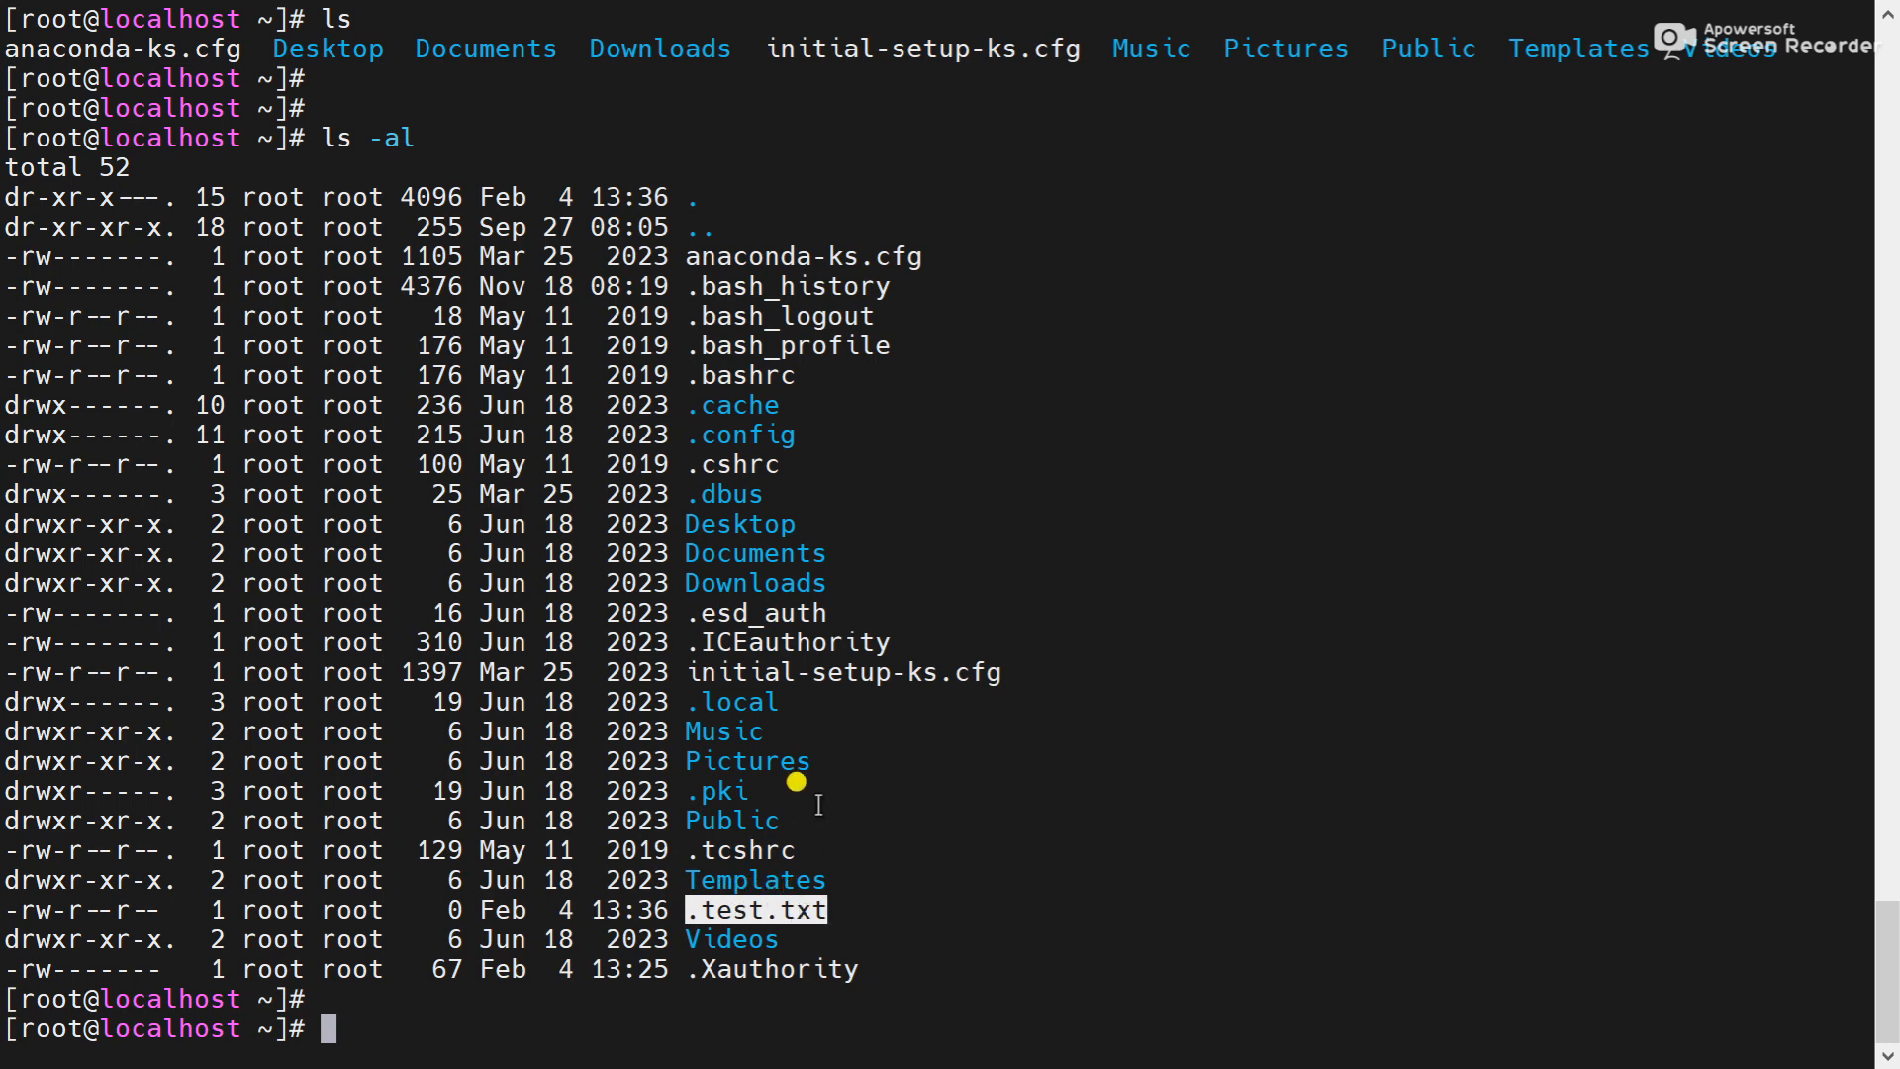
pyautogui.moveTo(667, 268)
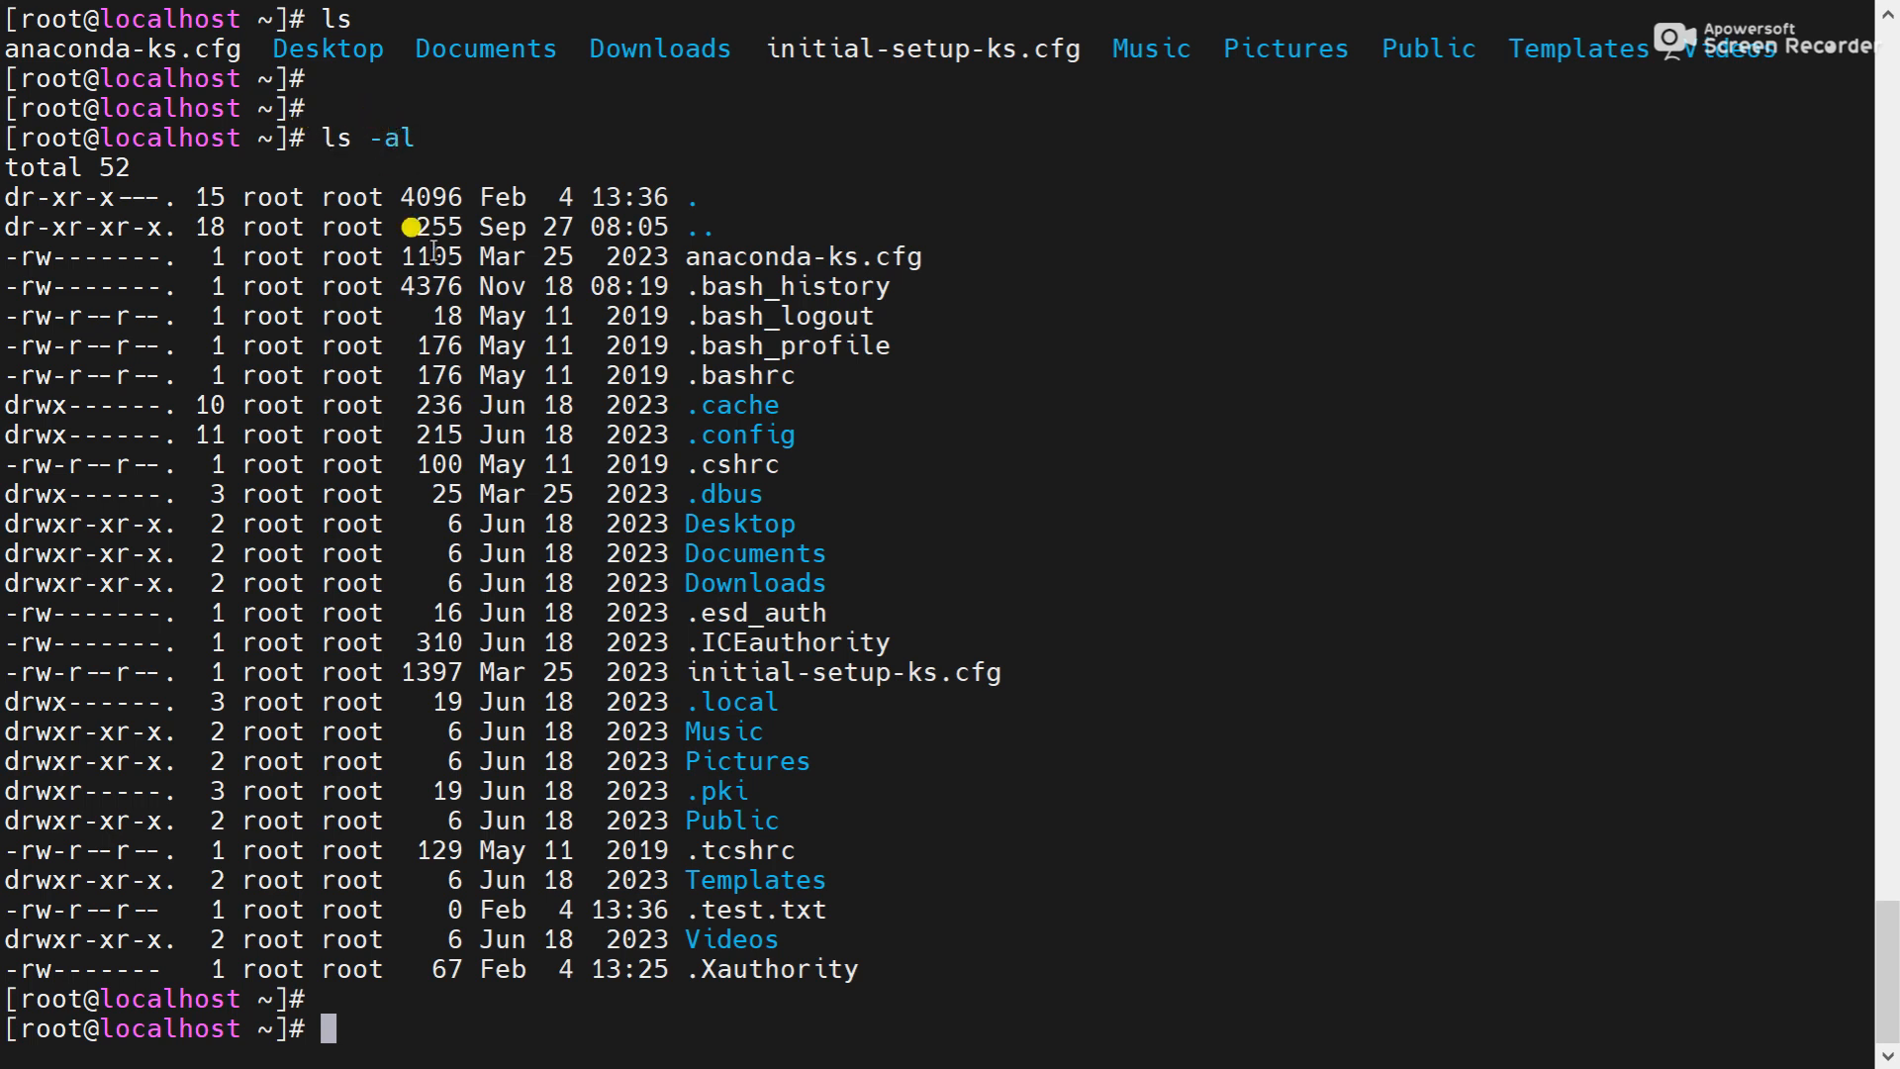
pyautogui.moveTo(712, 620)
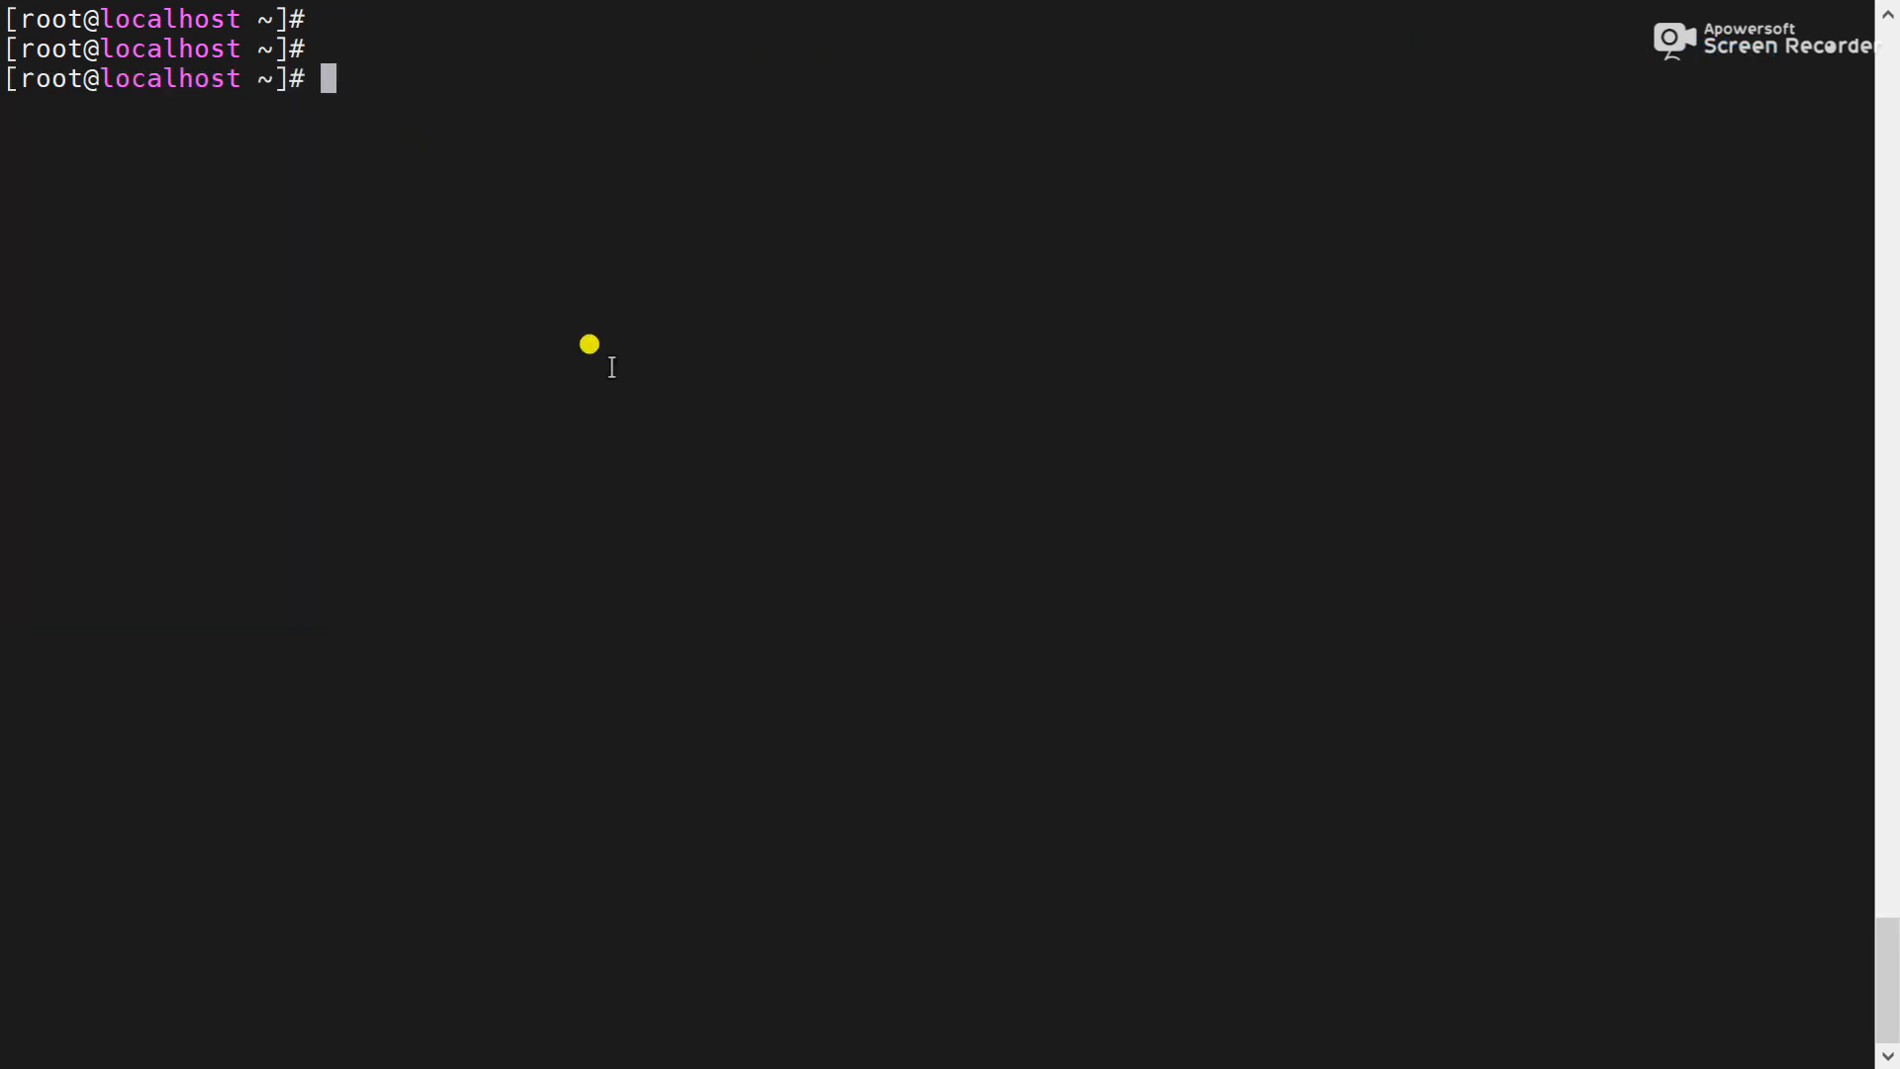
# Create hidden .text1.txt with touch, then run ls to see it is omitted
pyautogui.write('touch')
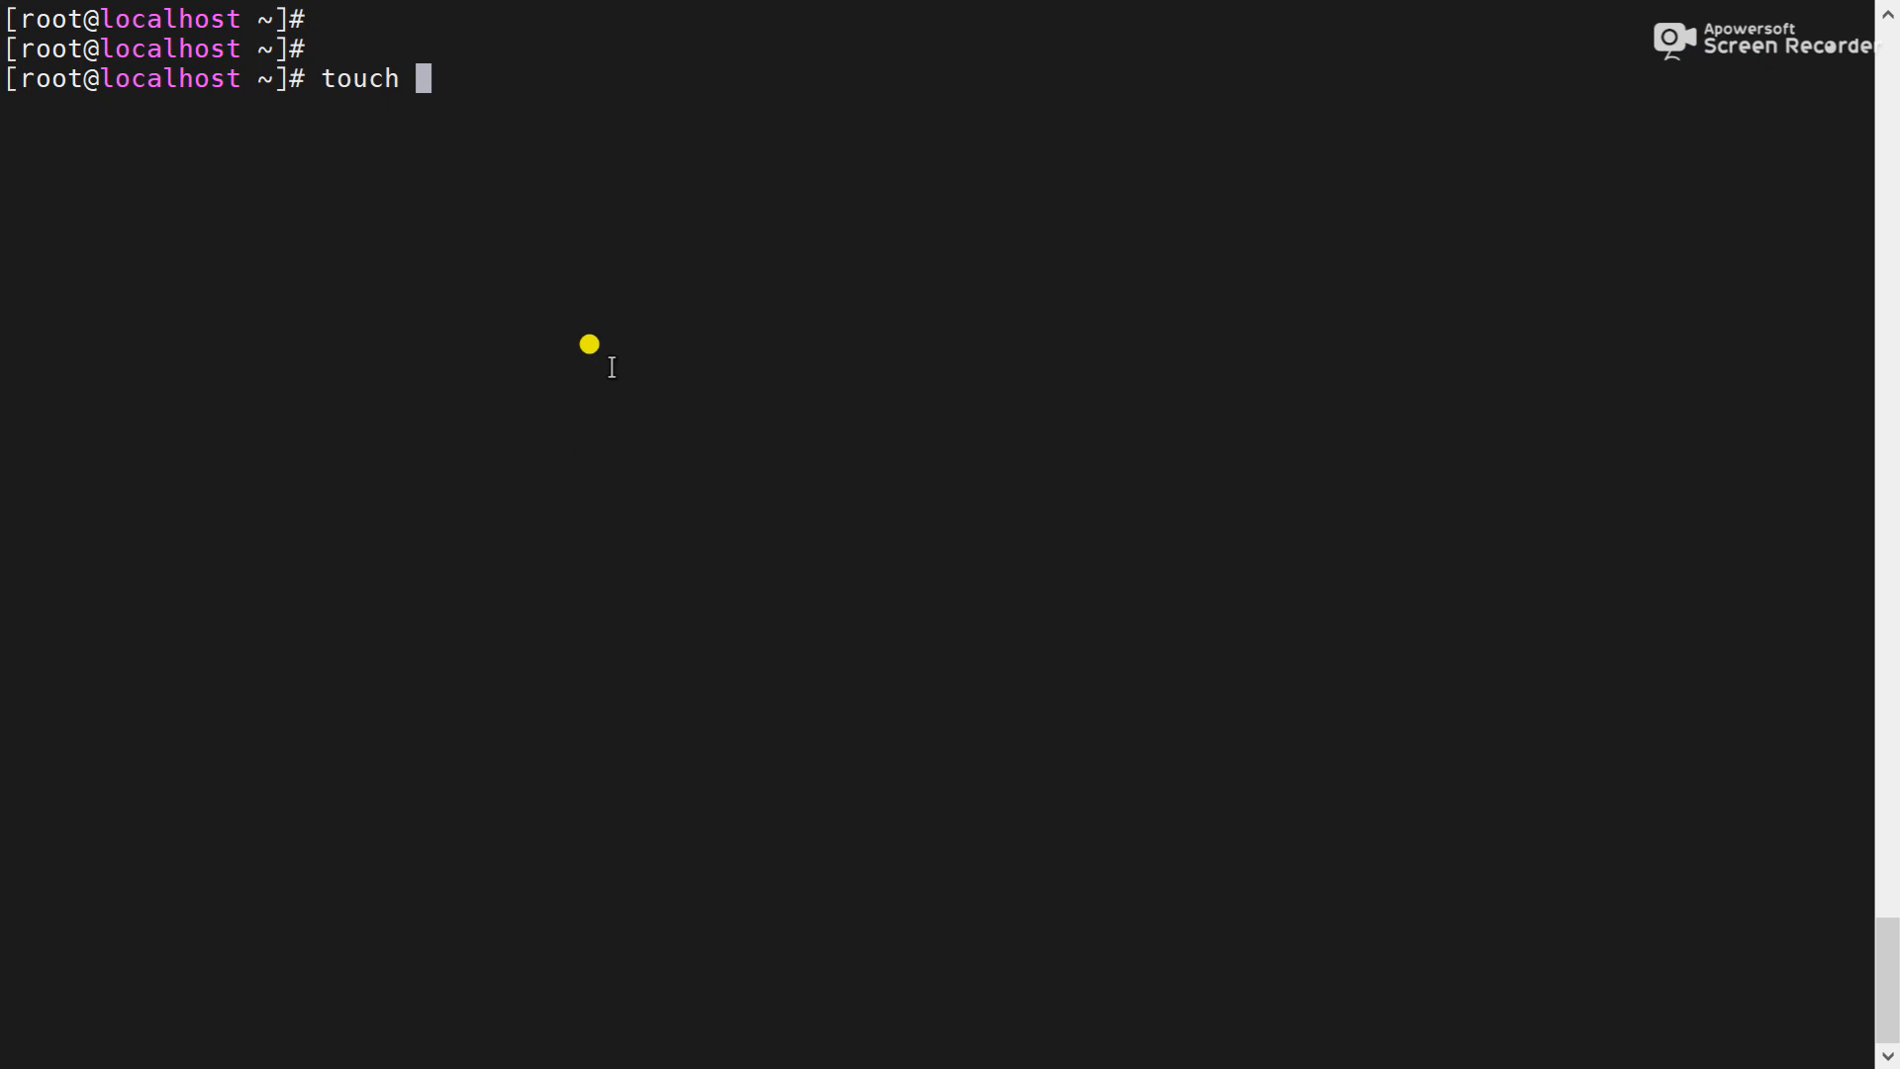
pyautogui.write('.te')
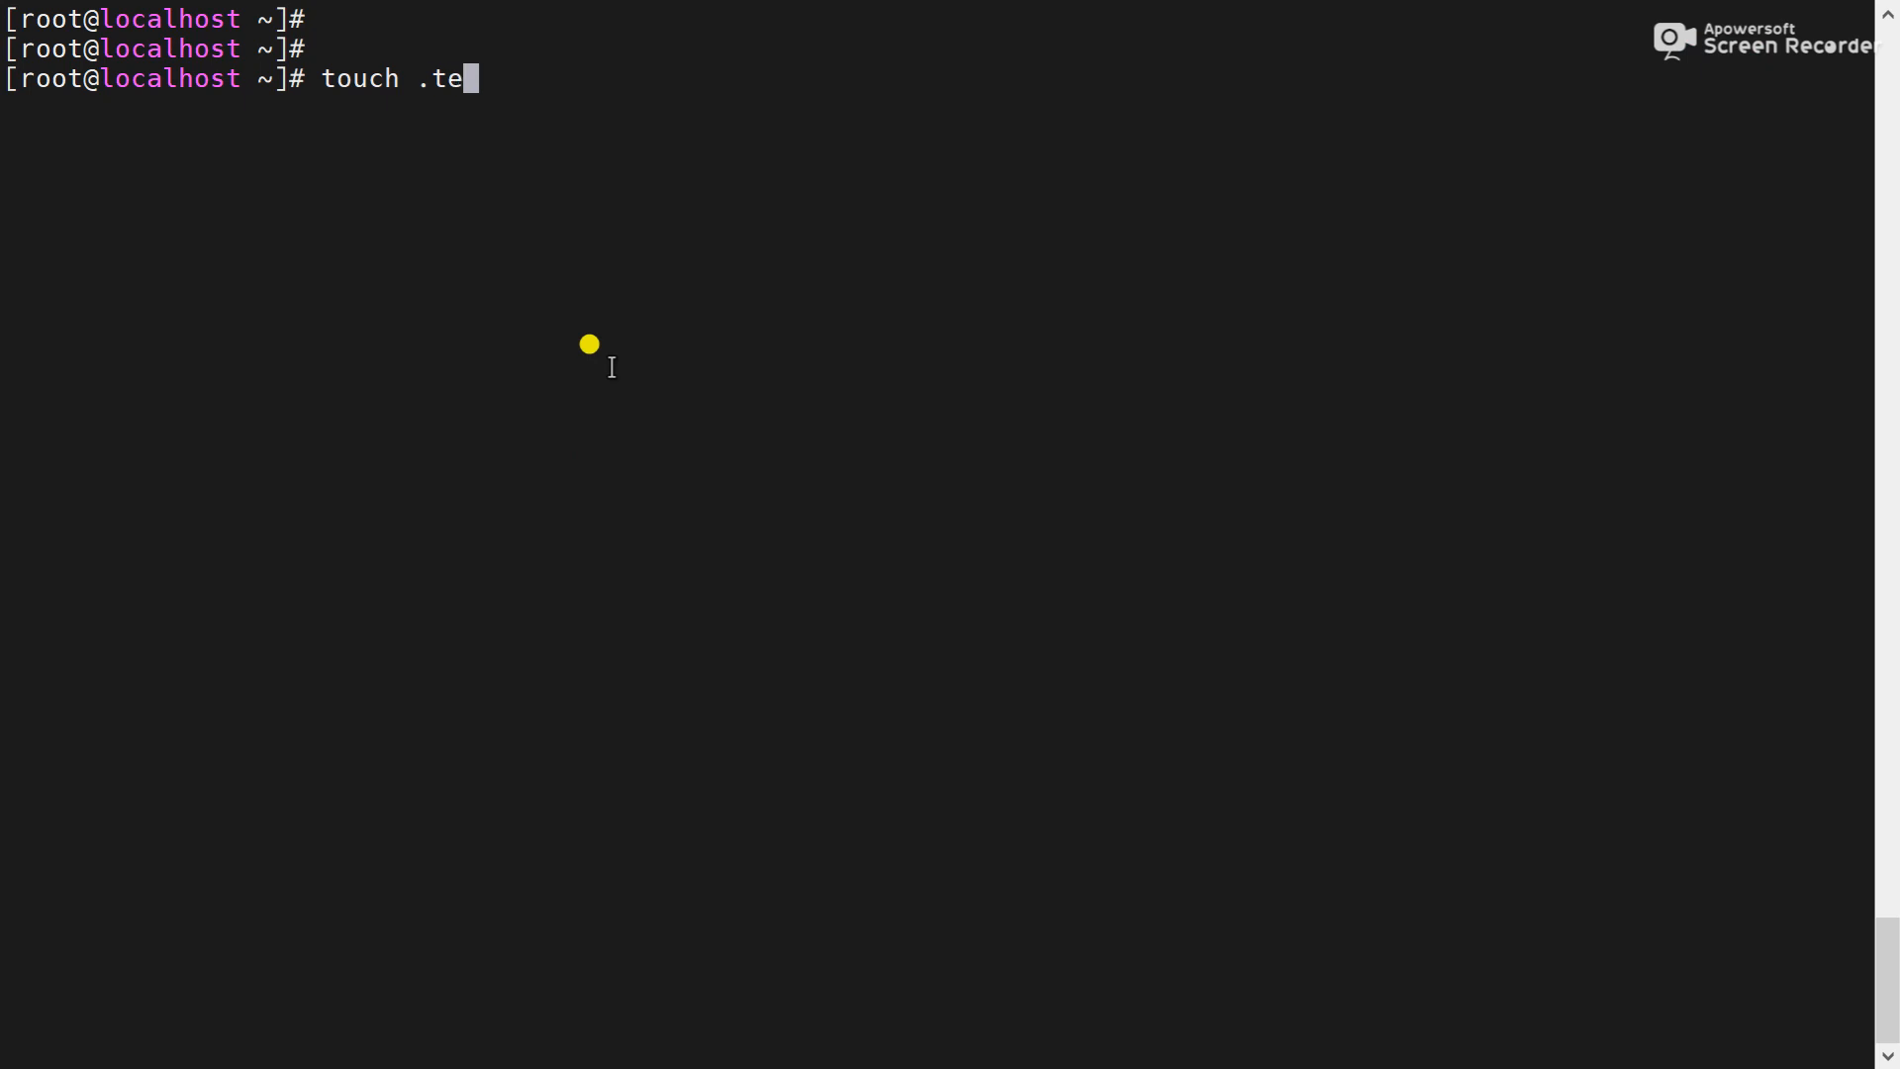
pyautogui.write('x')
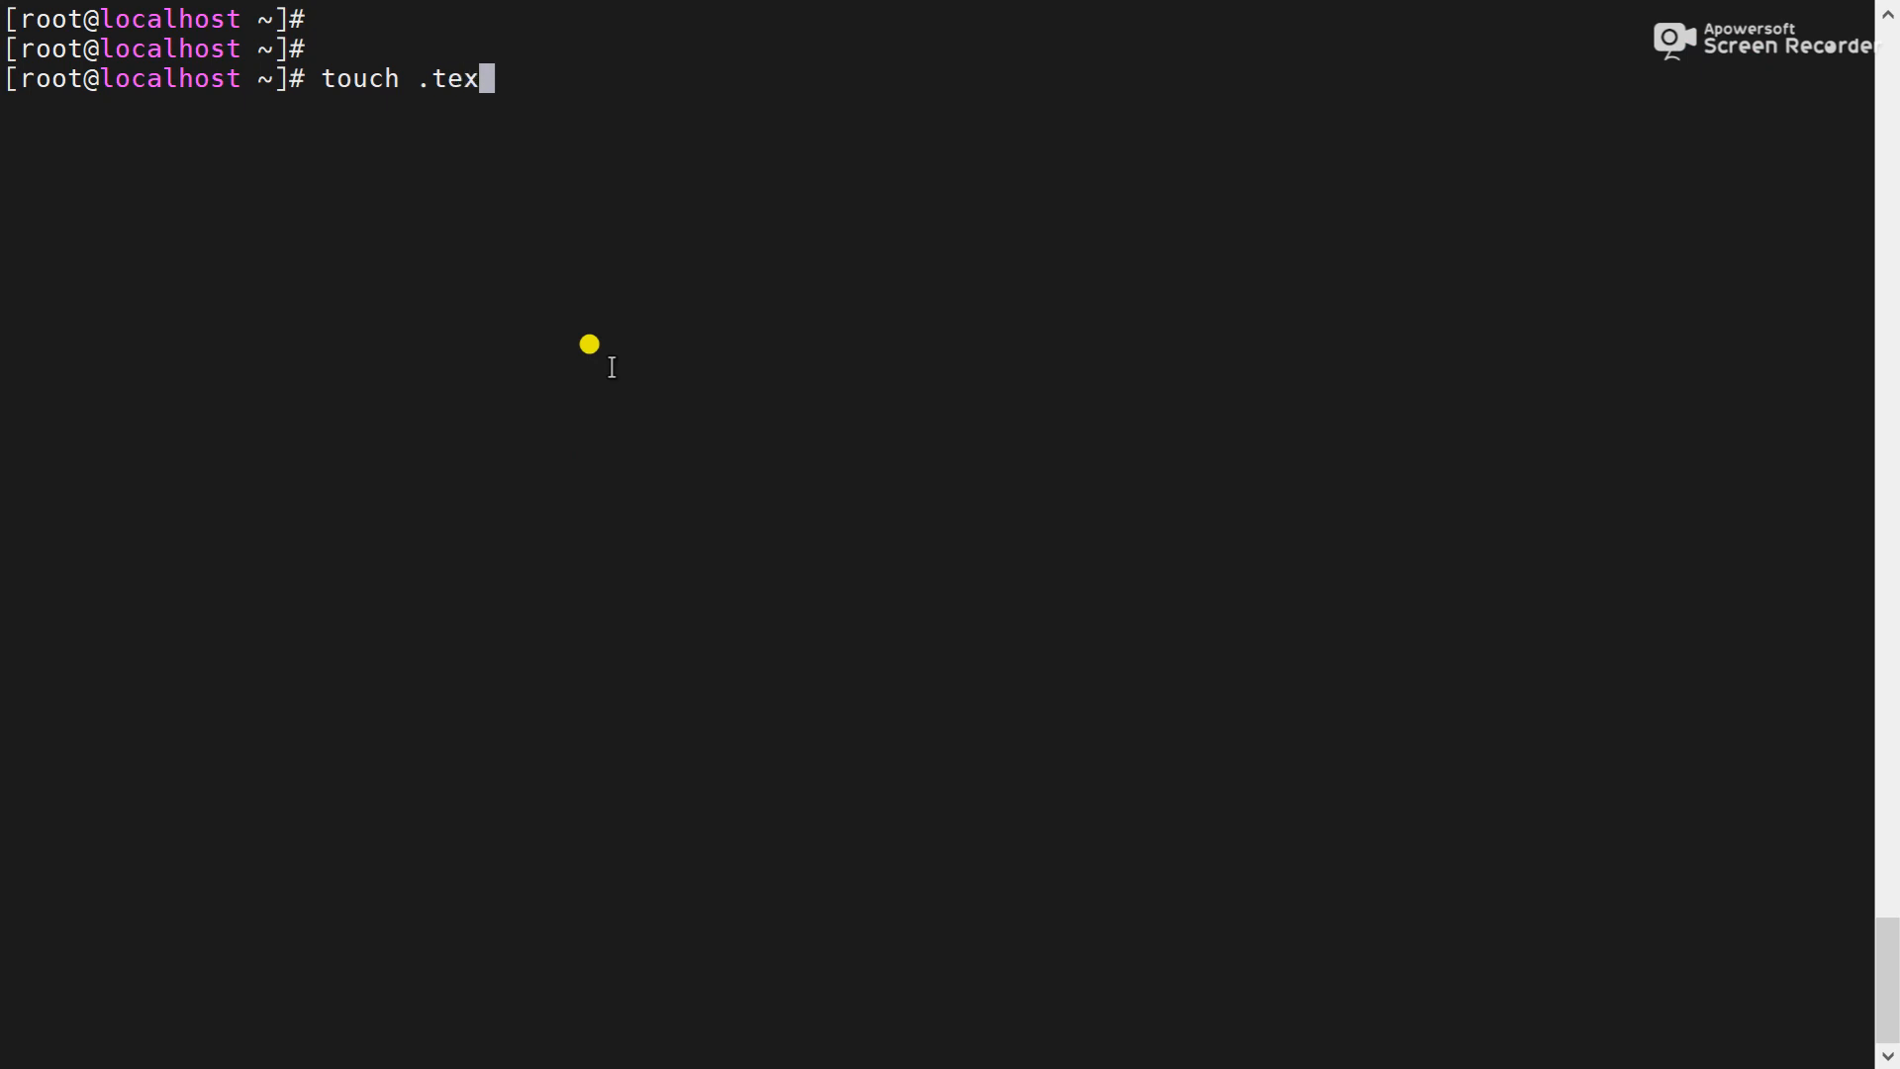
pyautogui.write('t1.txt')
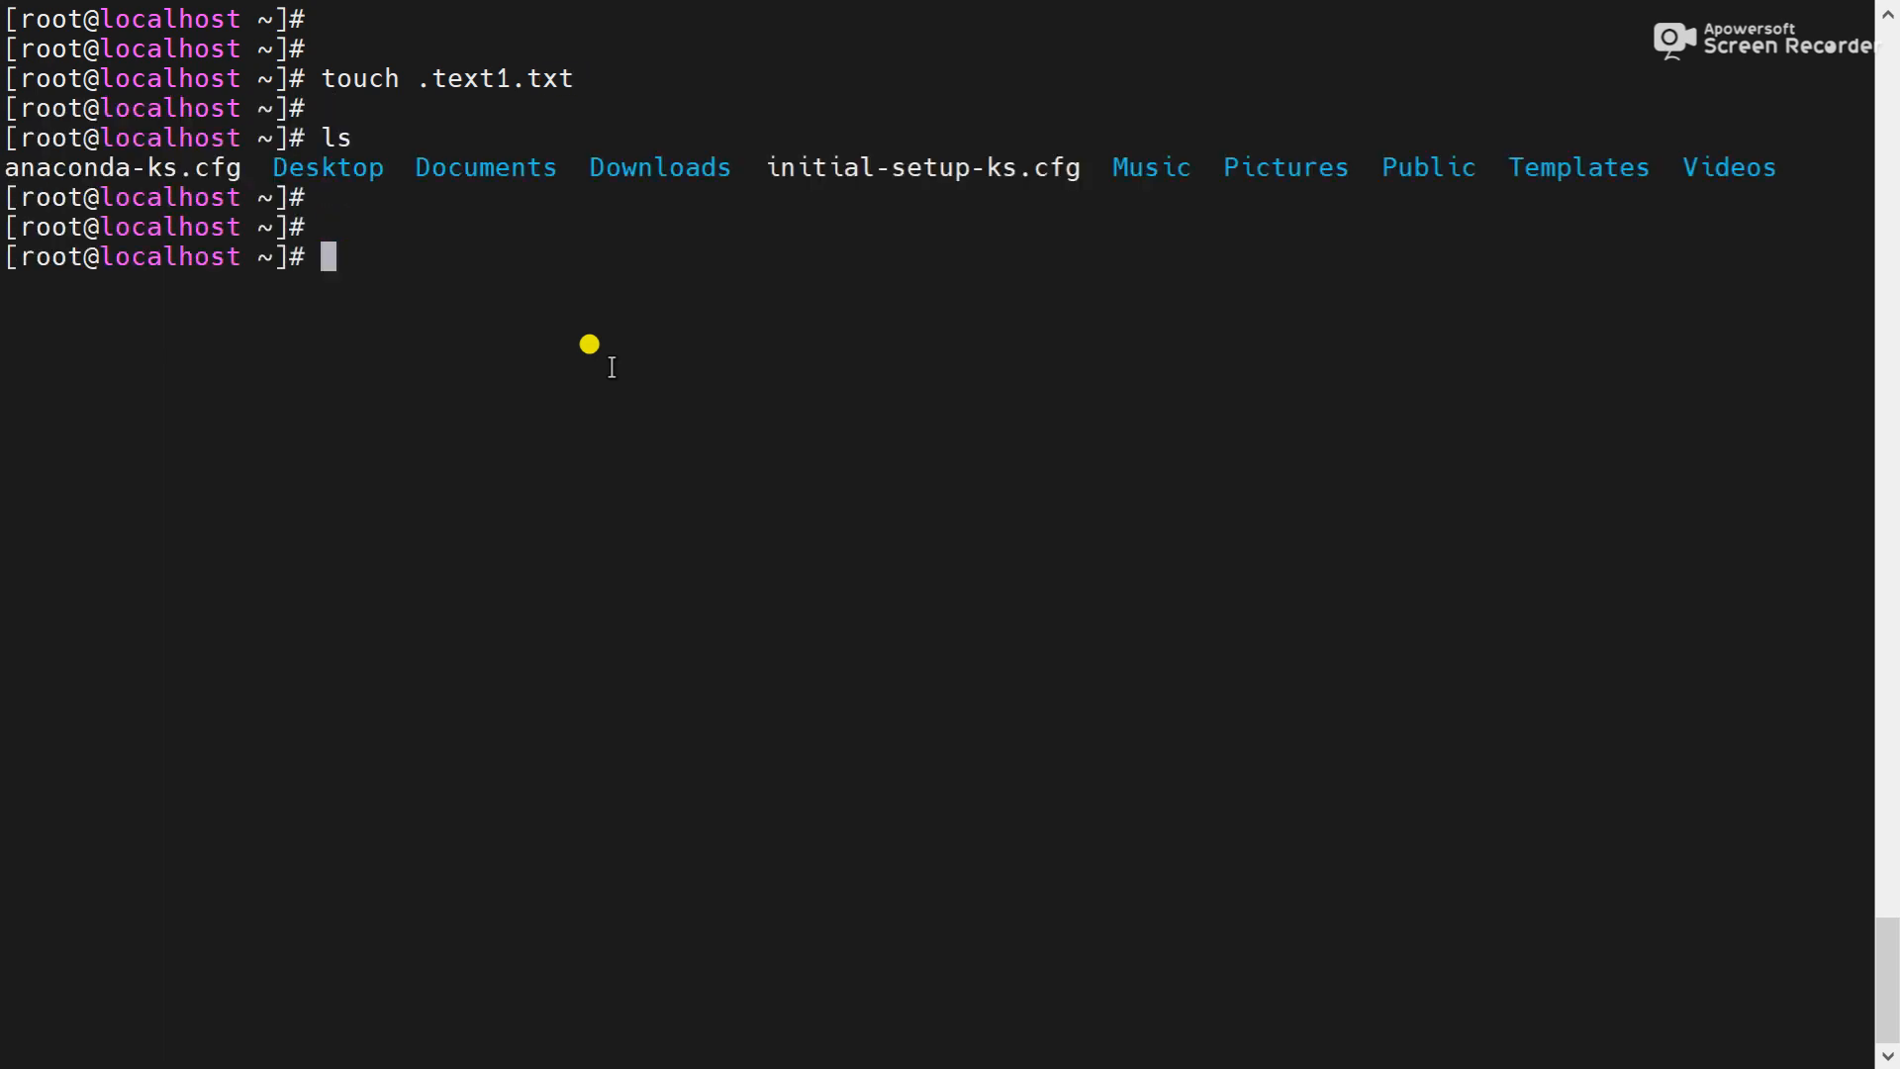
pyautogui.write('ls')
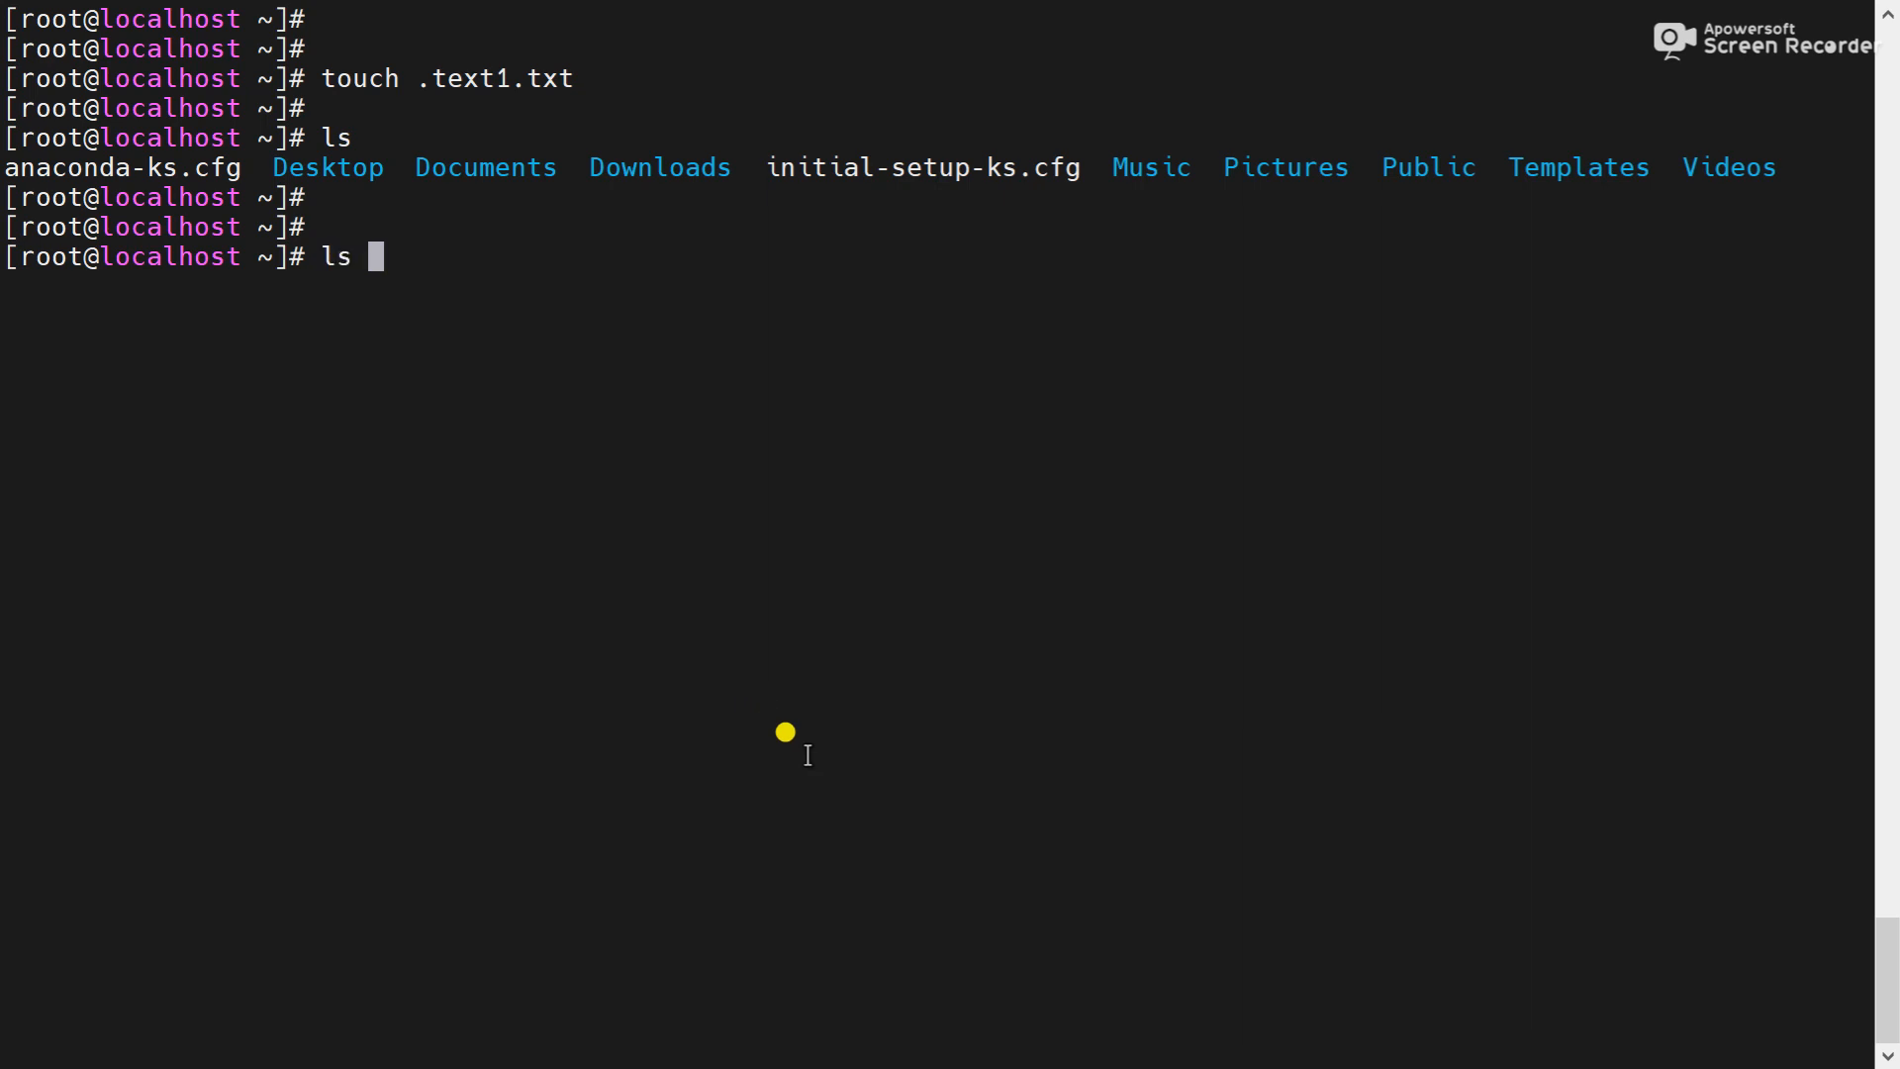
# Run ls -a to reveal both .test.txt and .text1.txt among /root's hidden files
pyautogui.write('-a')
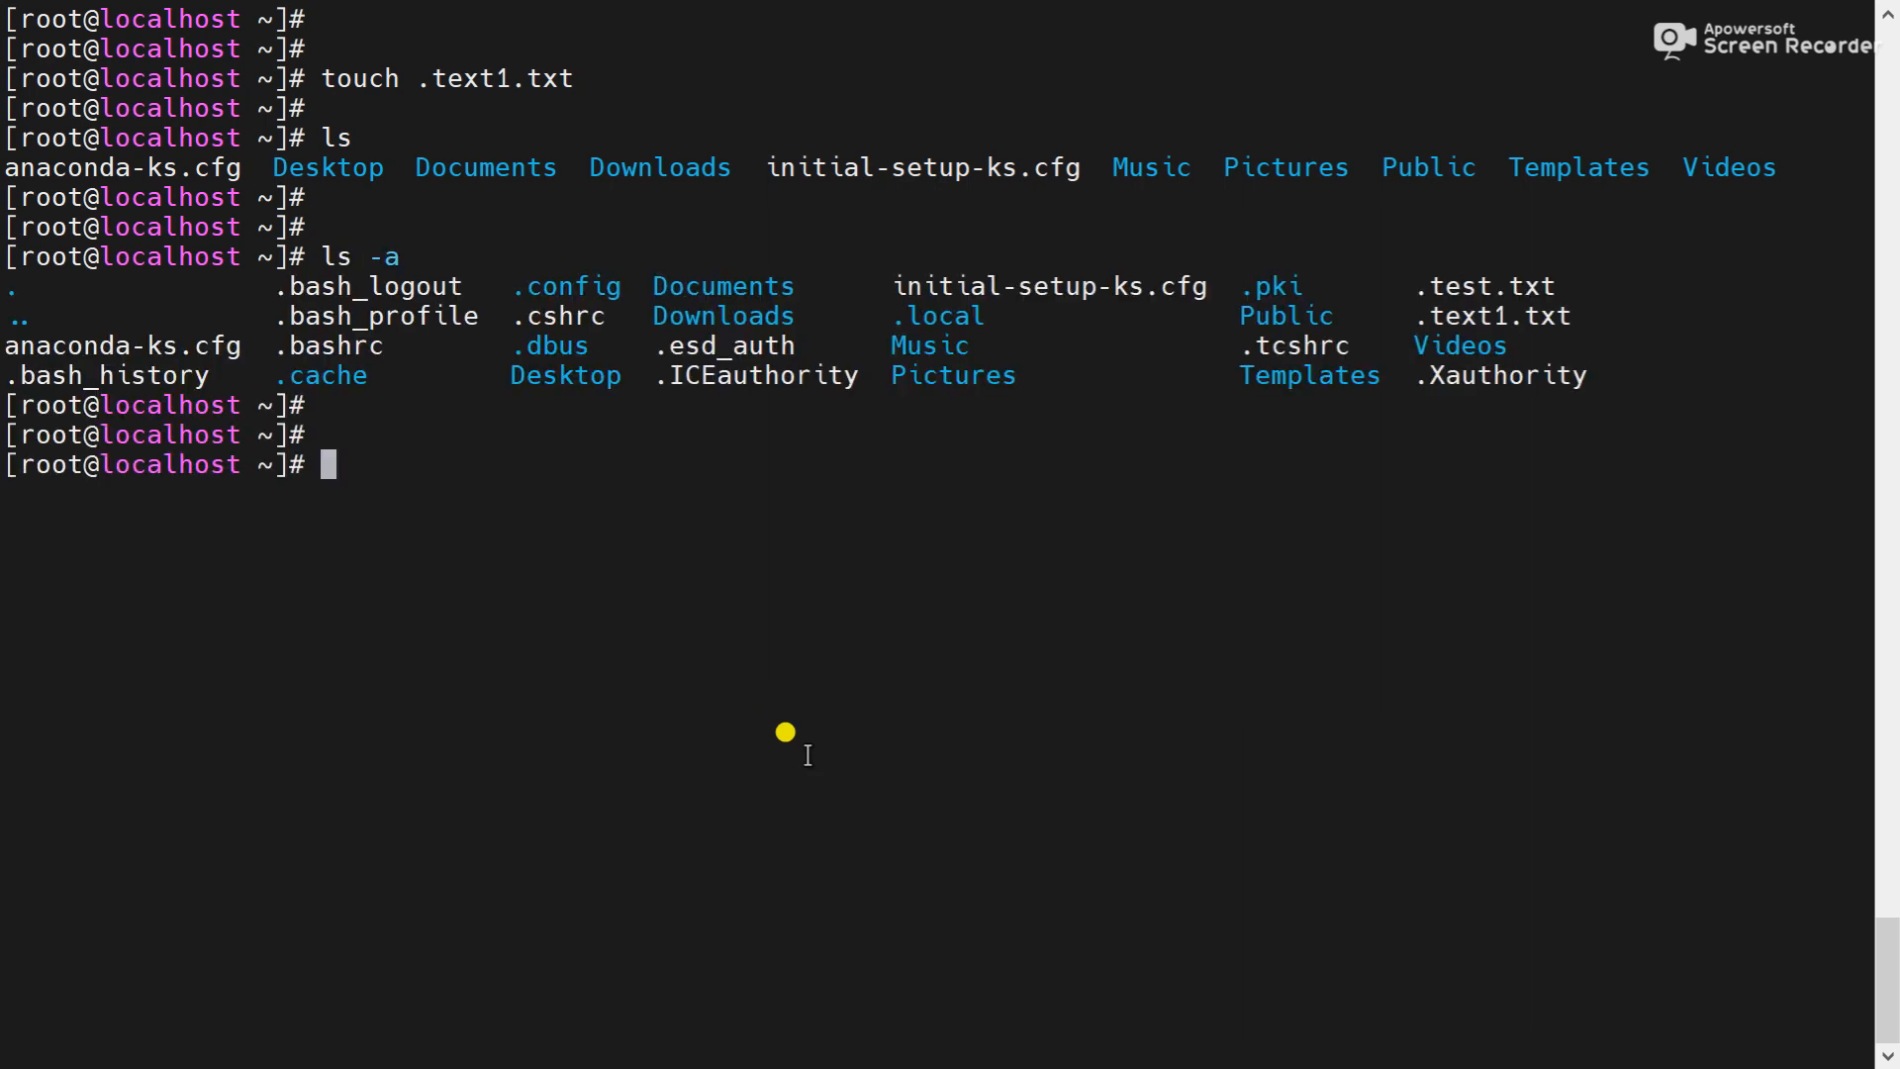
pyautogui.moveTo(1405, 291)
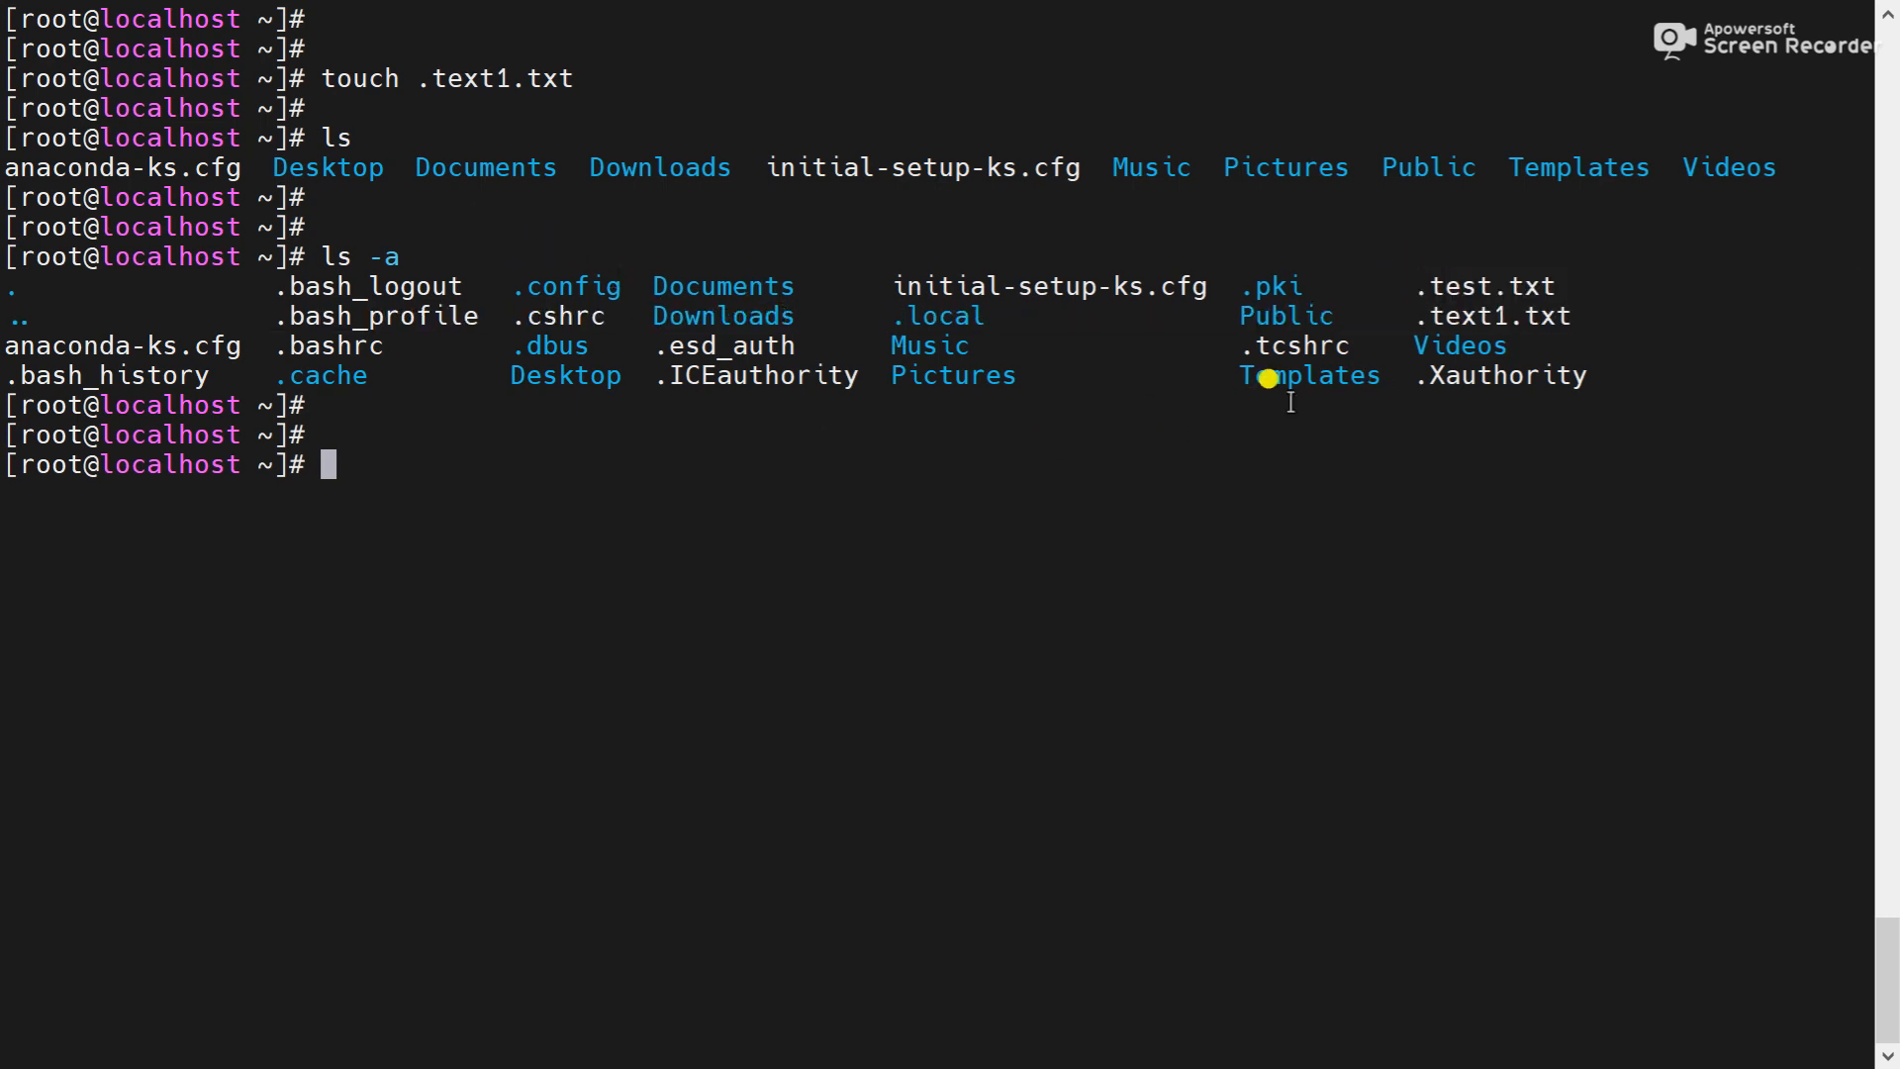
pyautogui.moveTo(1132, 406)
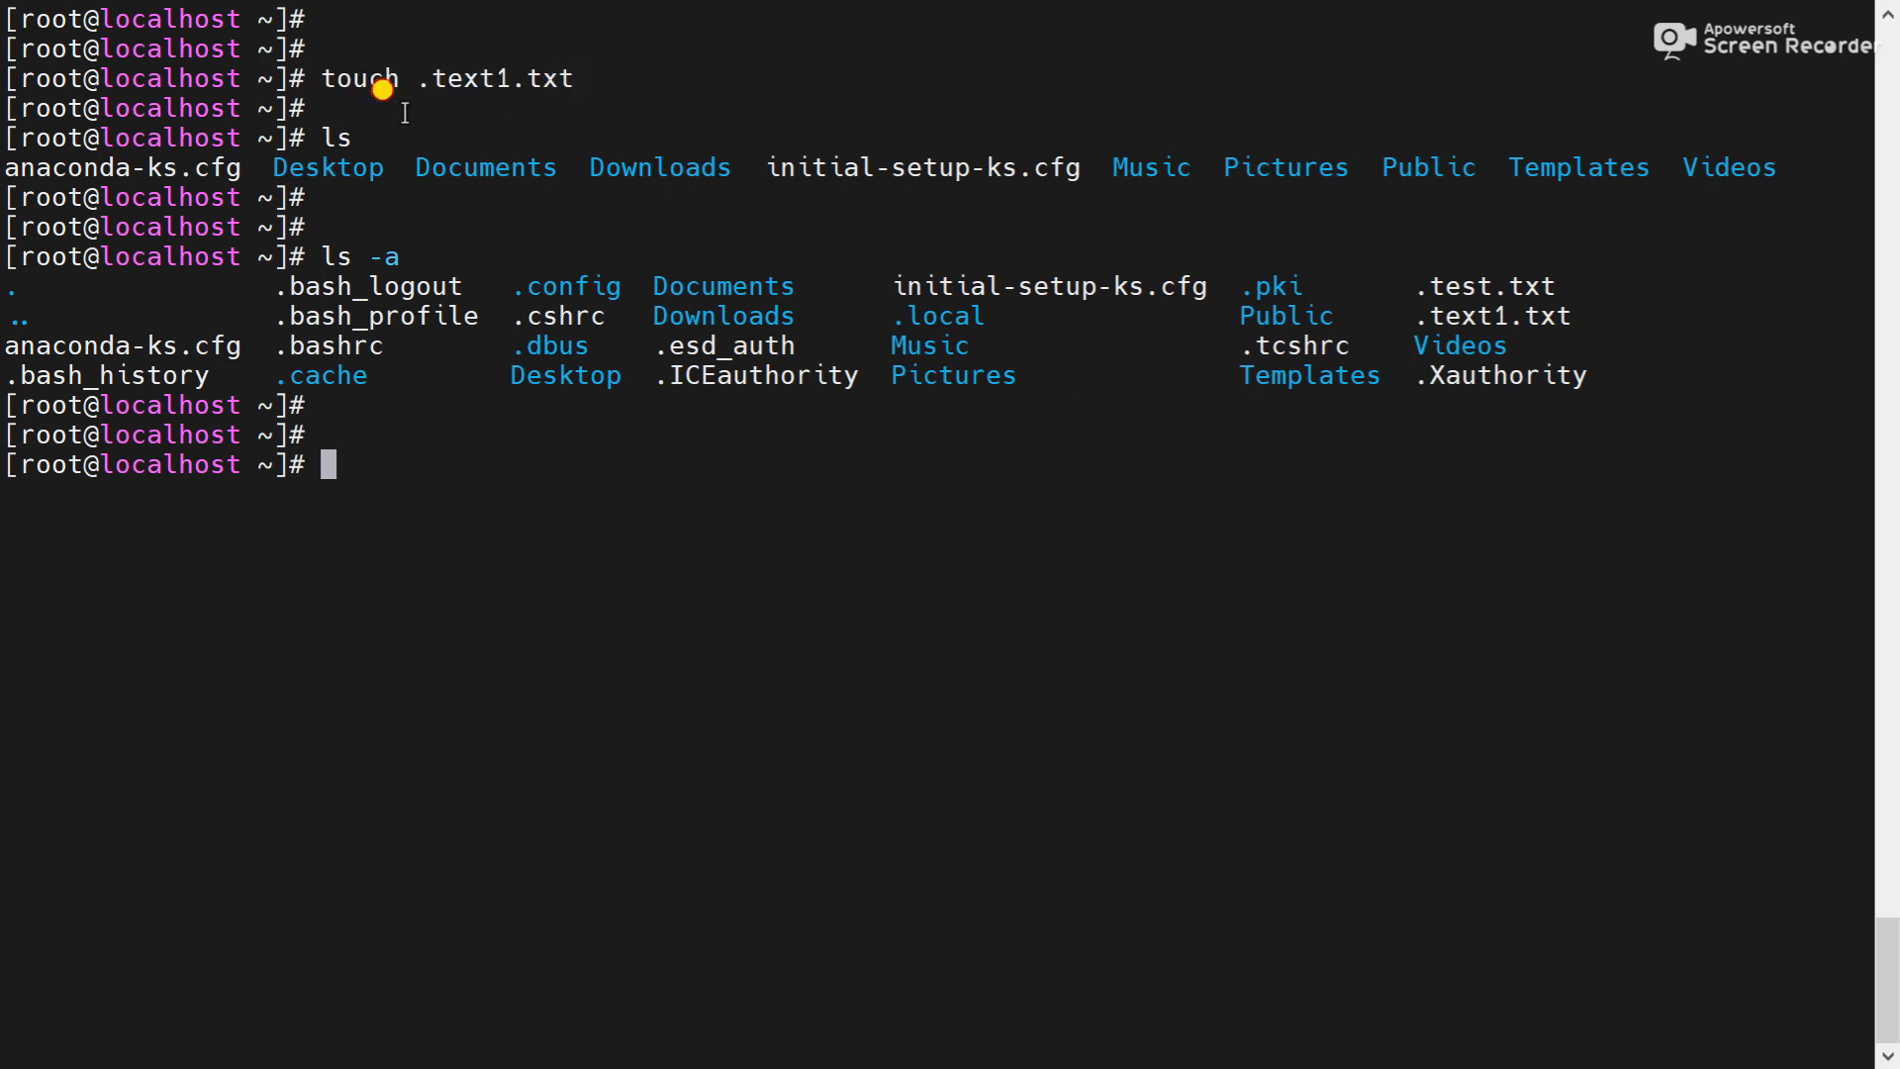
pyautogui.moveTo(542, 556)
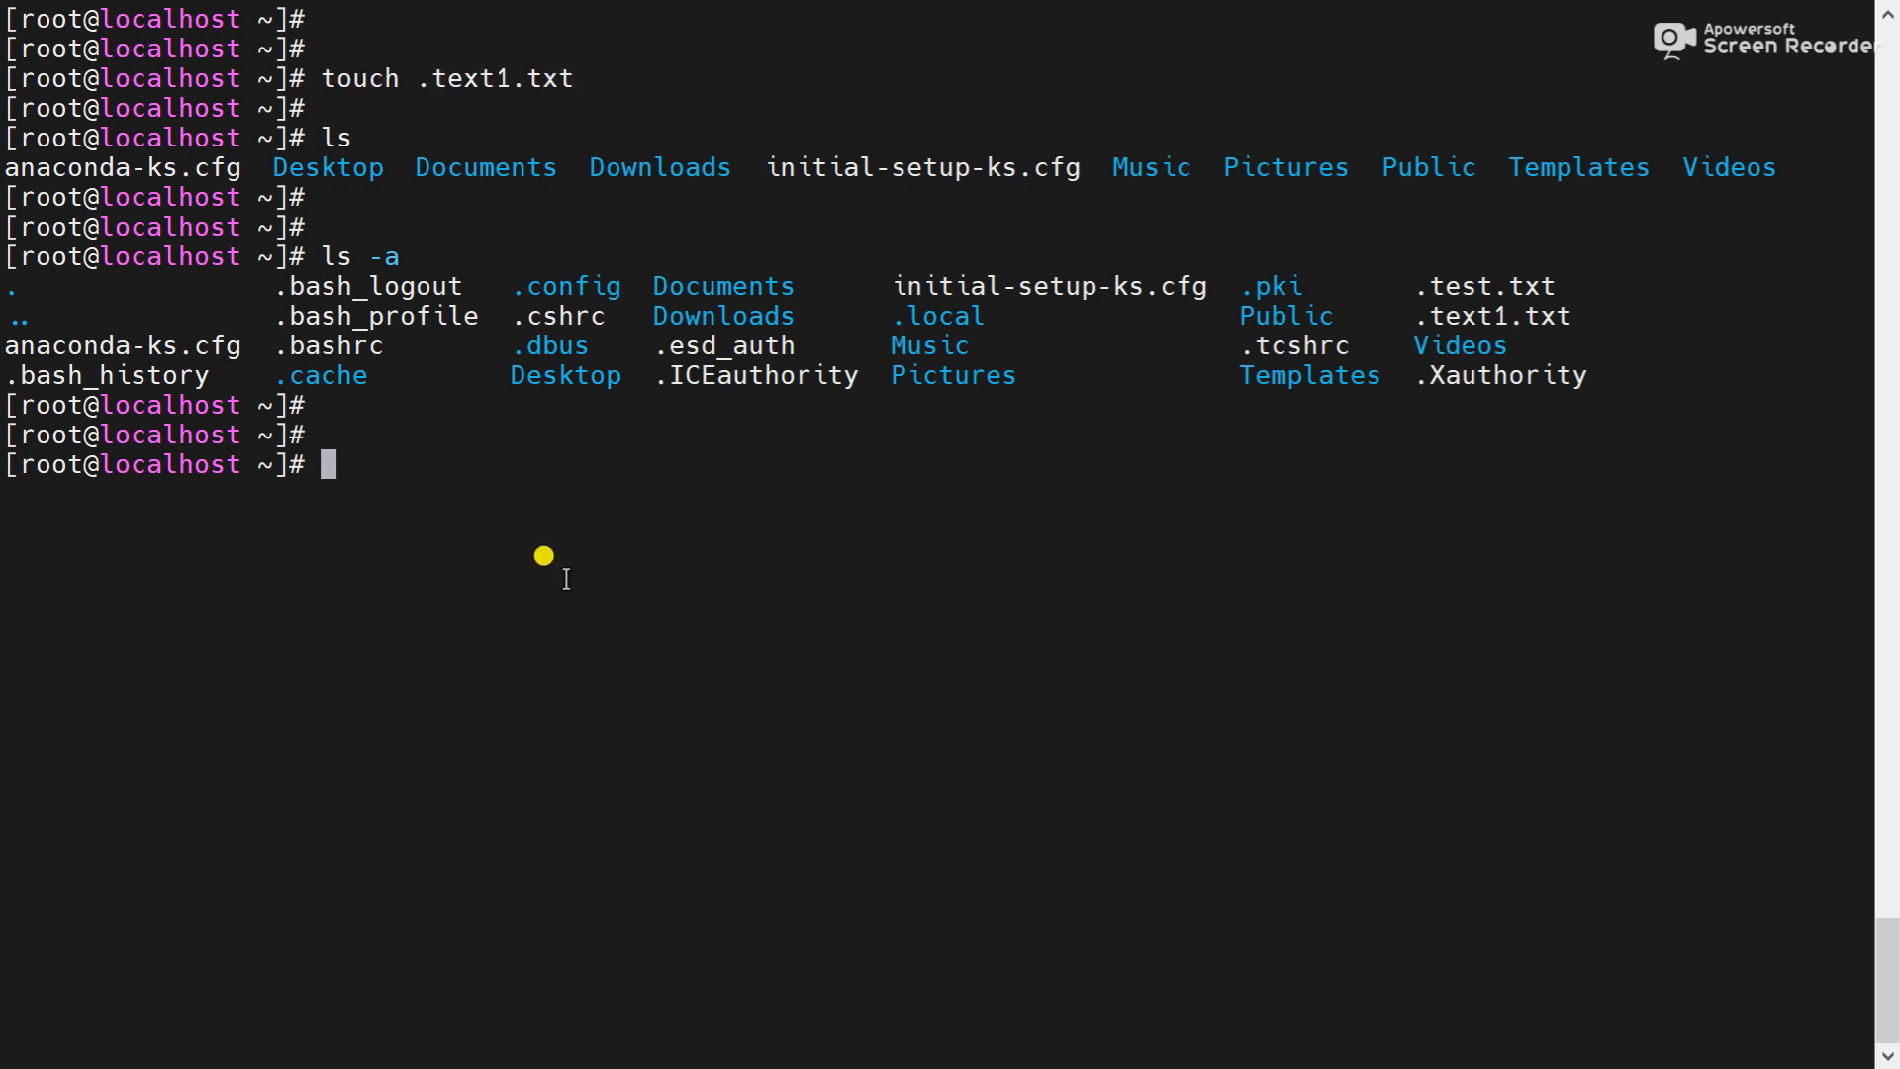